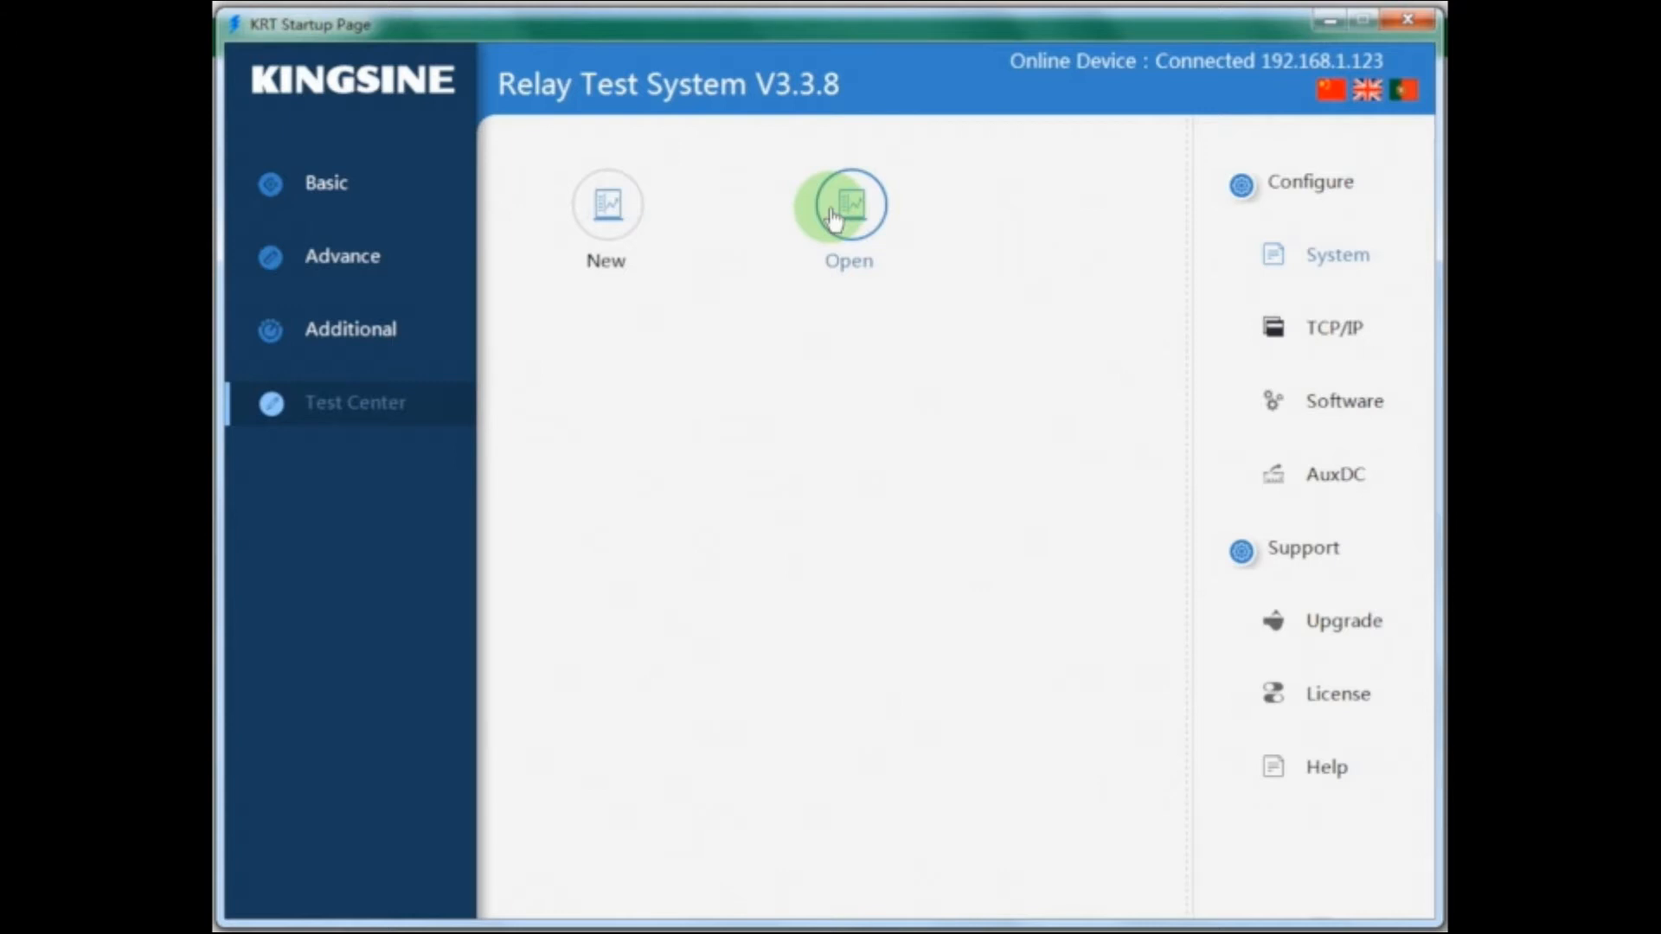
Step: Start a new test project from Test Center and begin opening a saved test plan
click(325, 182)
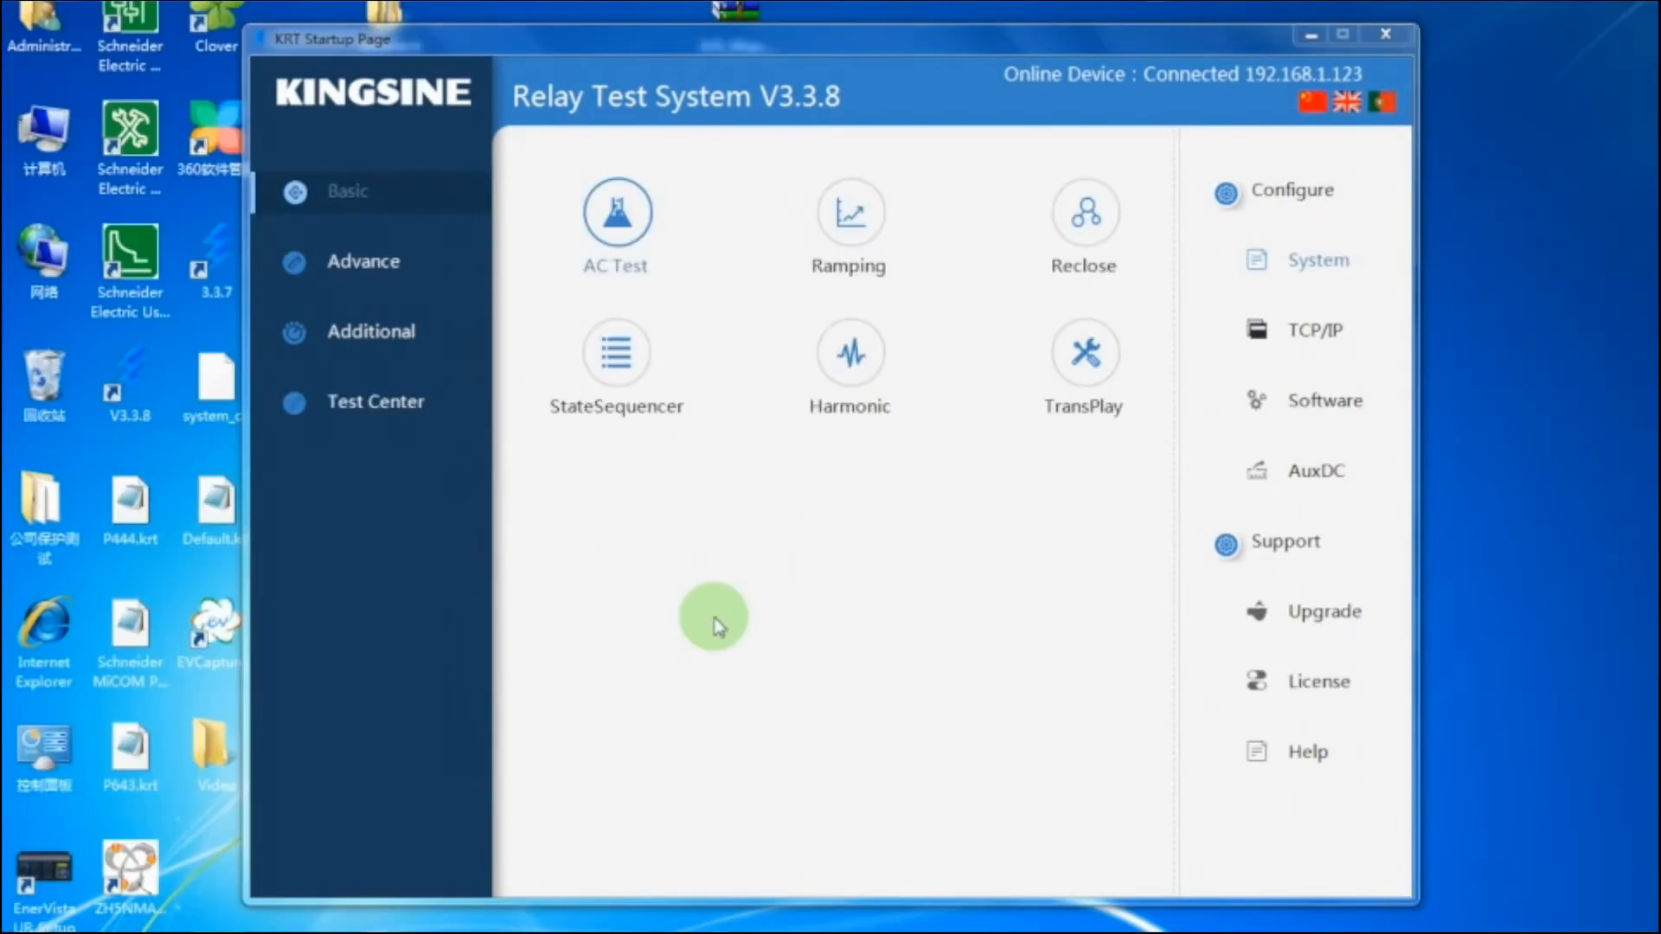
click(376, 402)
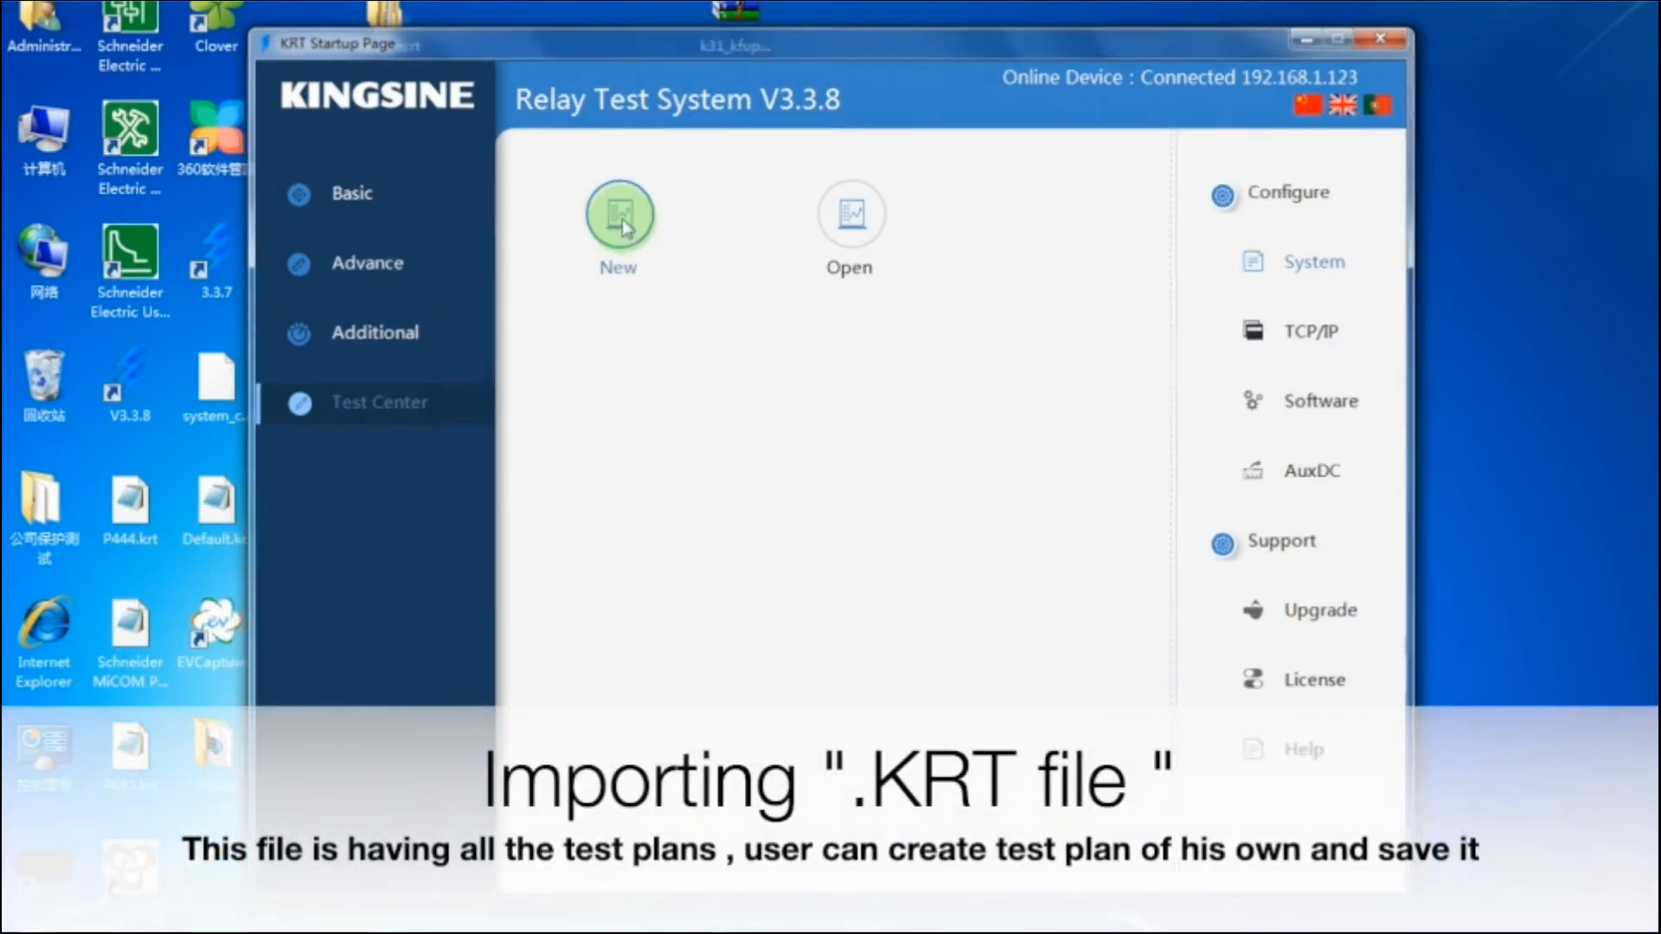
click(619, 215)
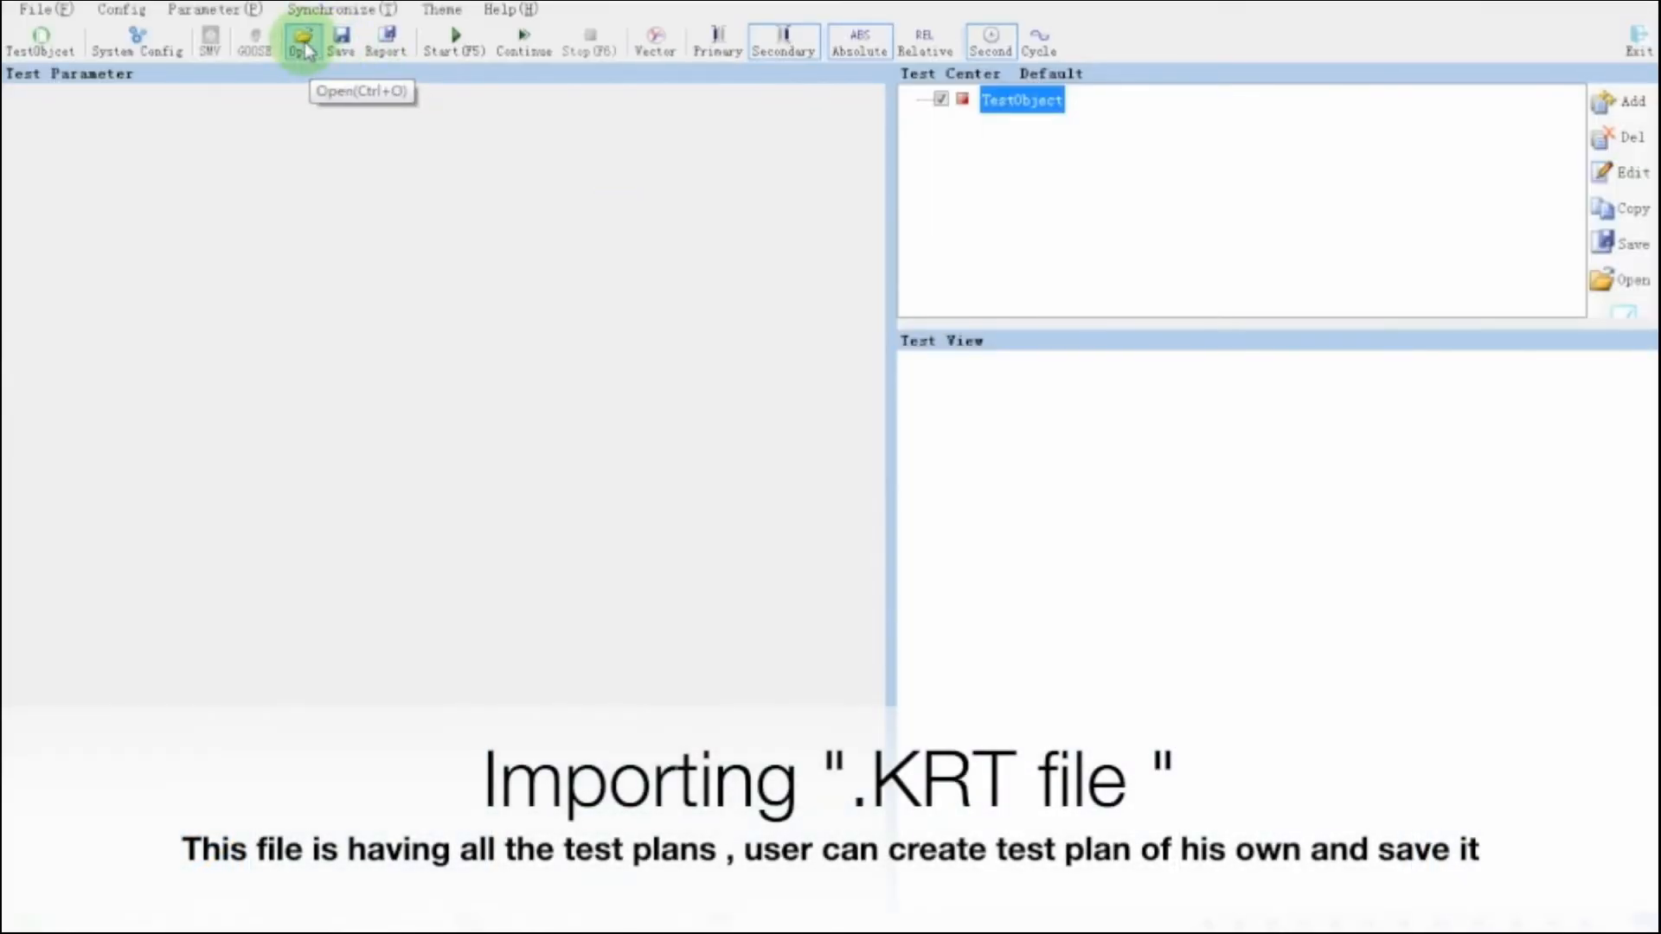
click(302, 34)
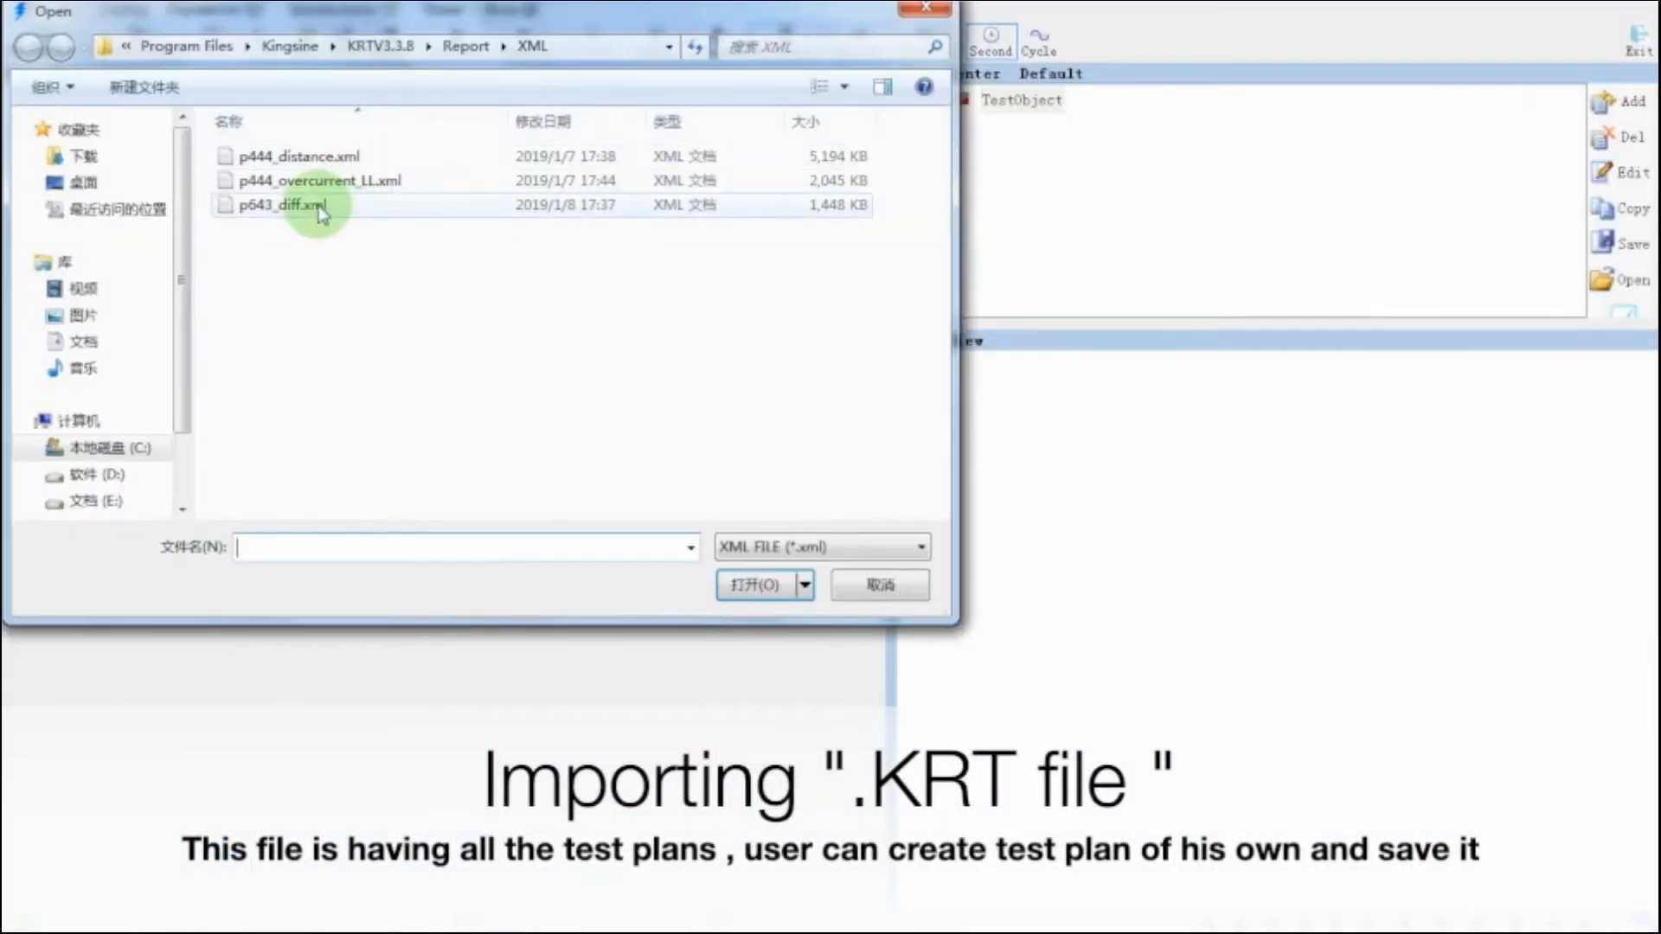
Step: Load the p643_diff.xml test plan, confirm OpenSuccess and bring up the test object's settings editor
click(754, 584)
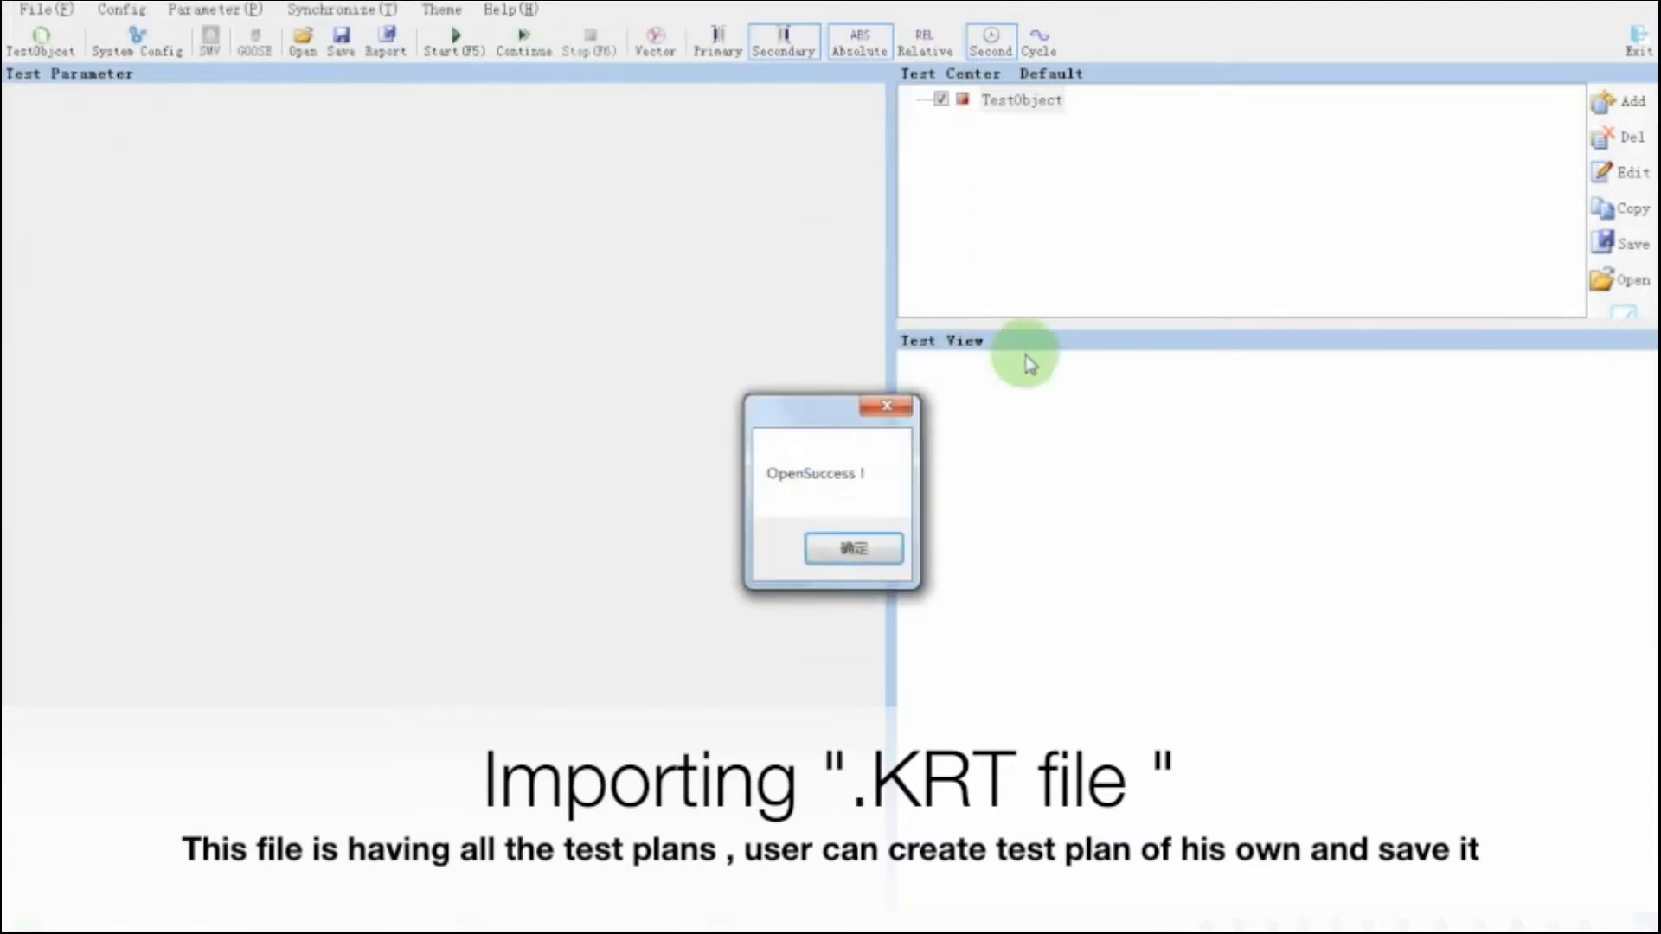
click(853, 548)
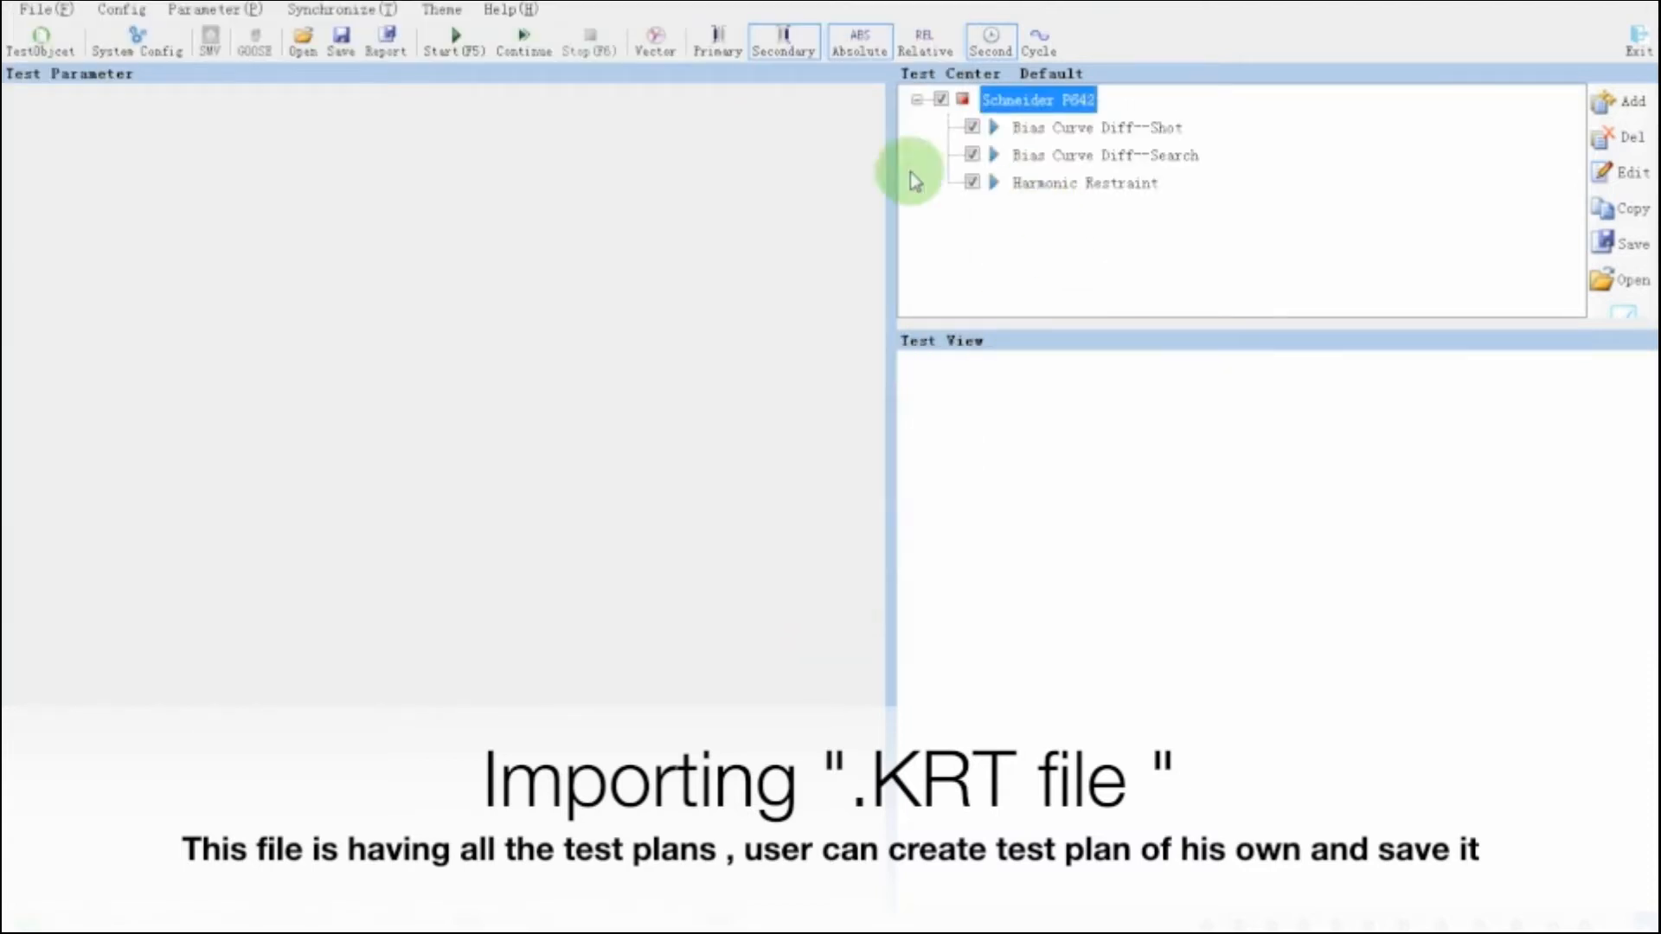
click(40, 40)
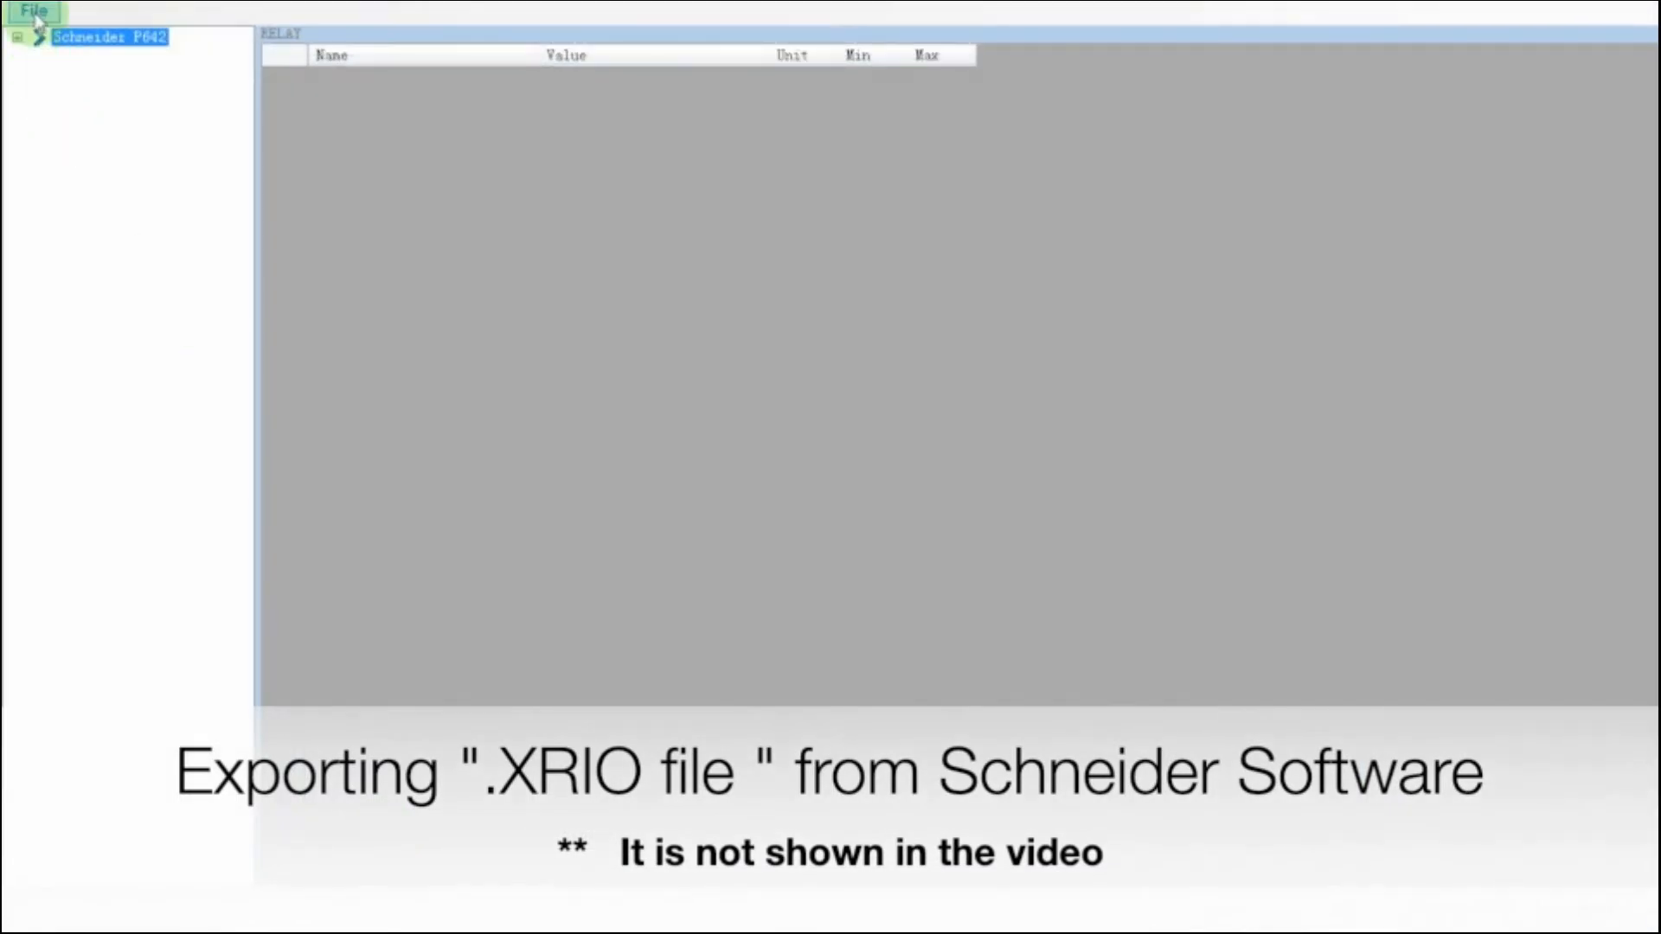
Step: Browse to E:\Schneider and load the Kingsine.P643.diff.000.xrio settings file
click(33, 10)
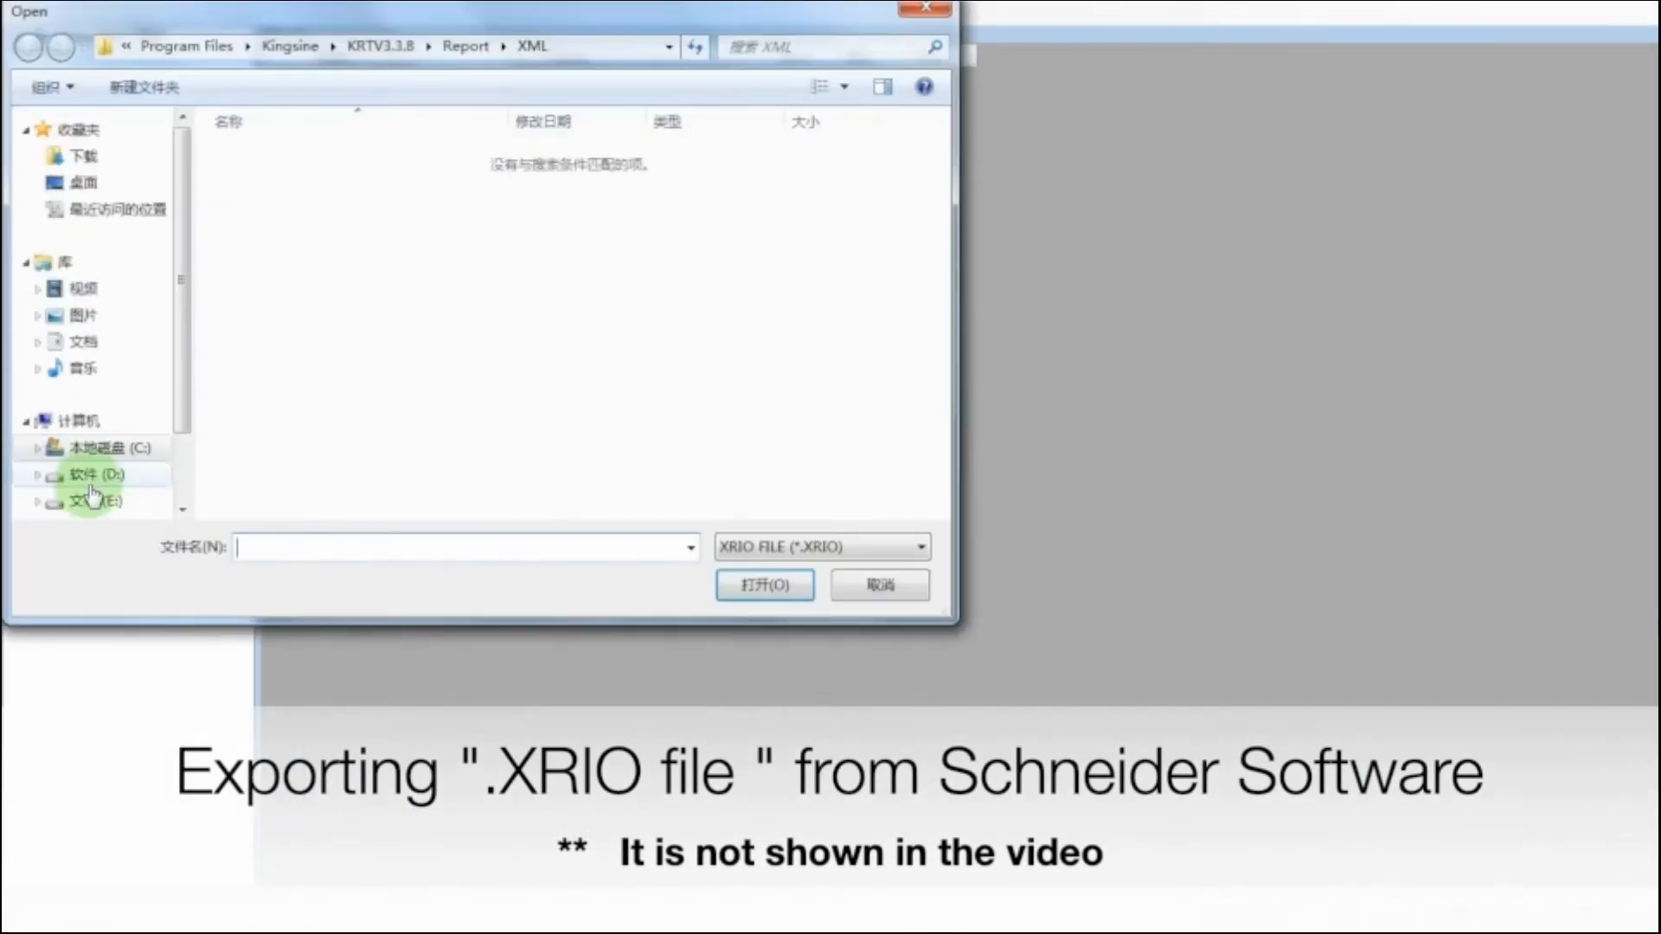
click(95, 502)
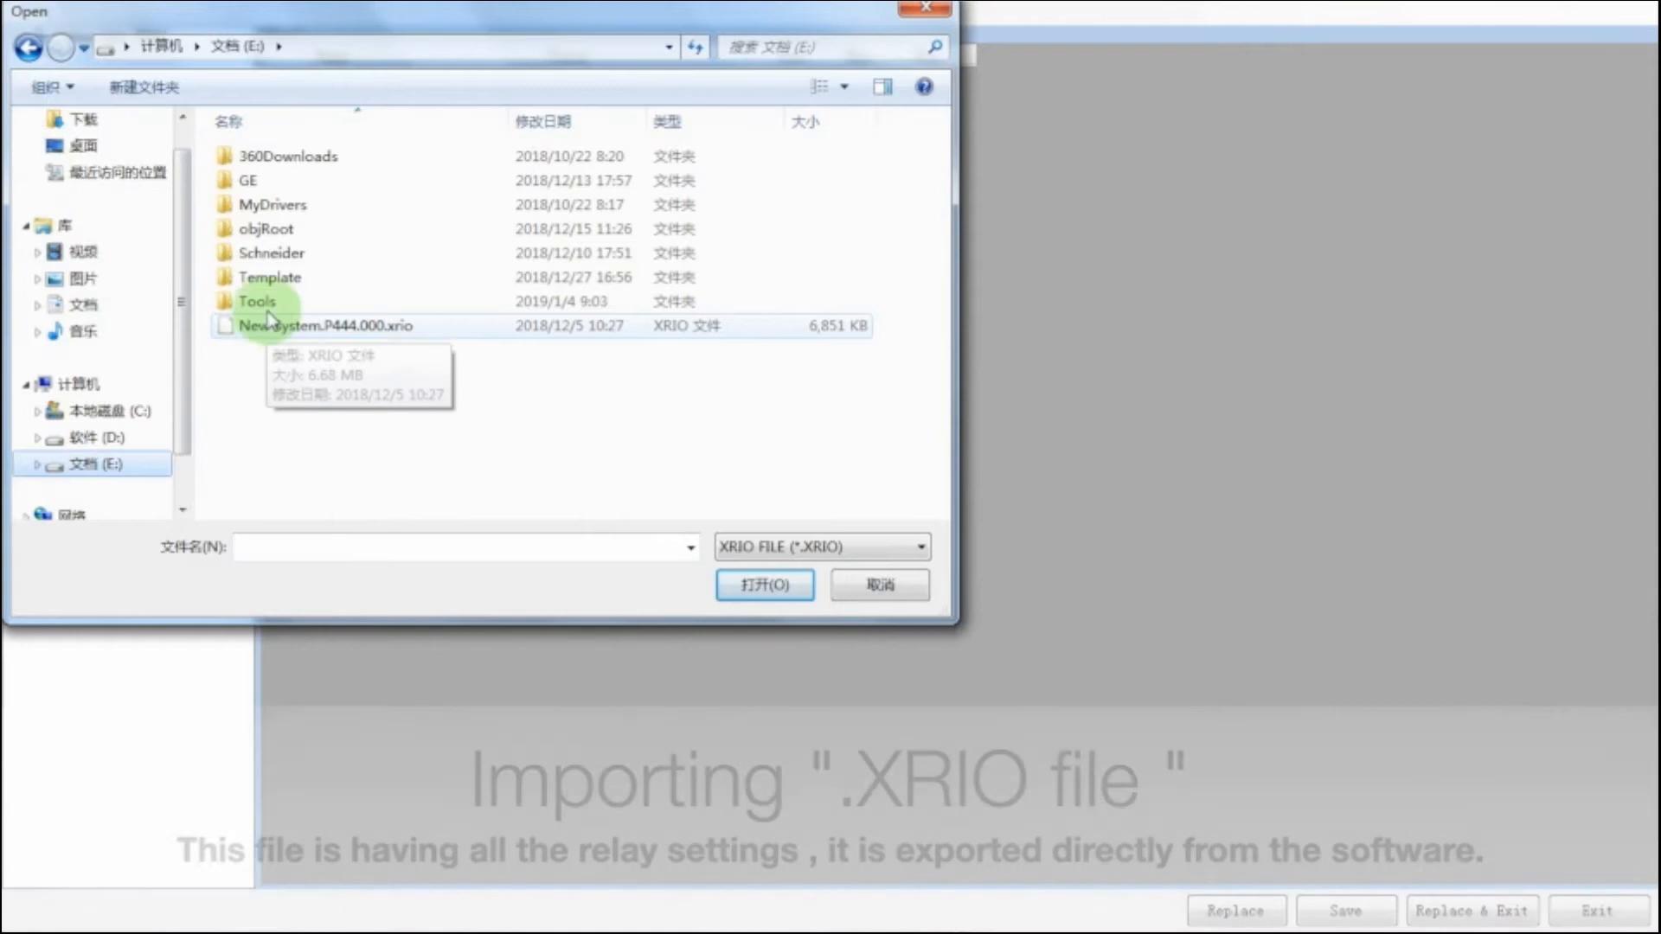
double_click(270, 277)
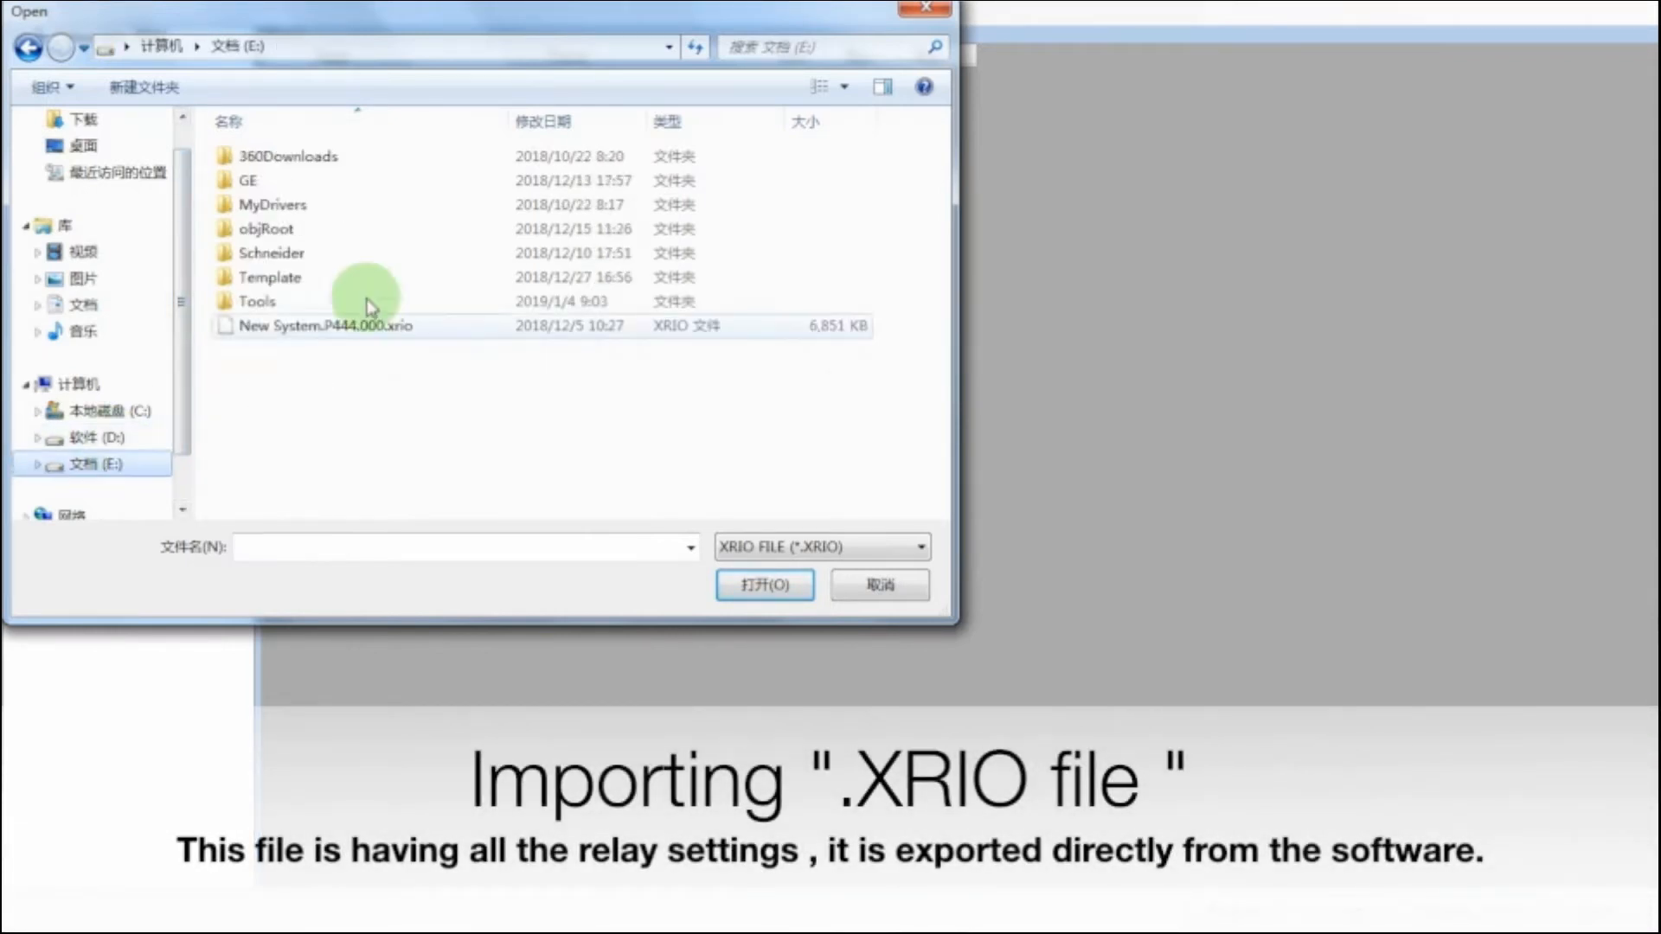
double_click(271, 252)
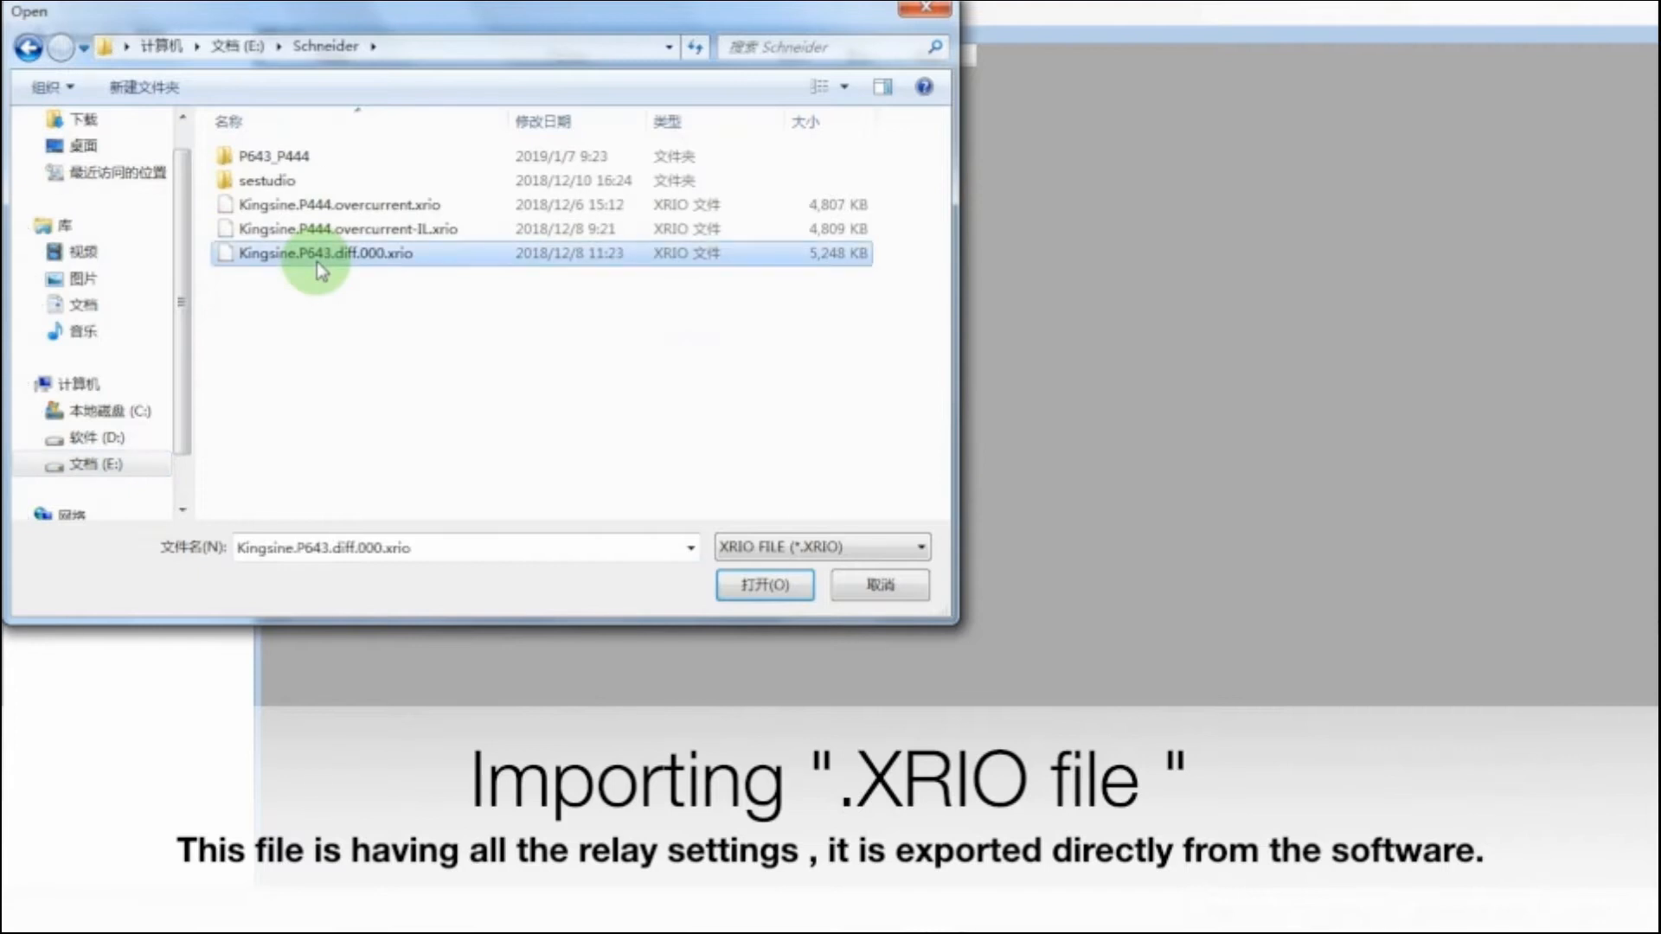
click(763, 585)
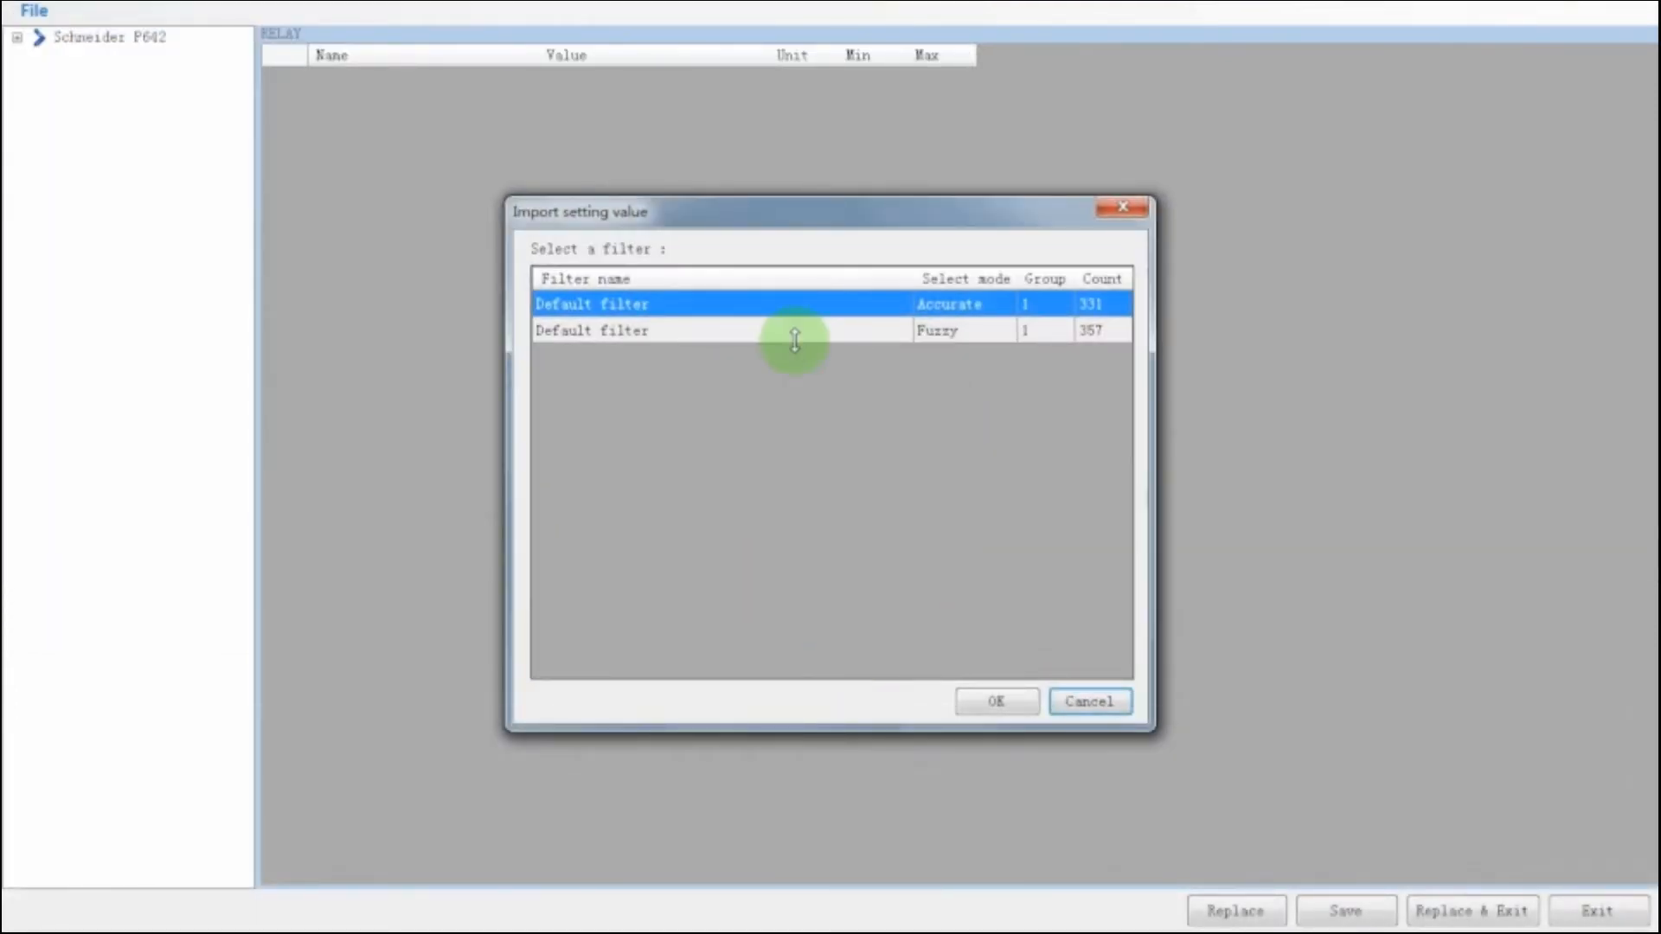
Step: Import with the Fuzzy filter, show GROUP 1 DIFF PROTECTION and apply via Replace & Exit
click(719, 329)
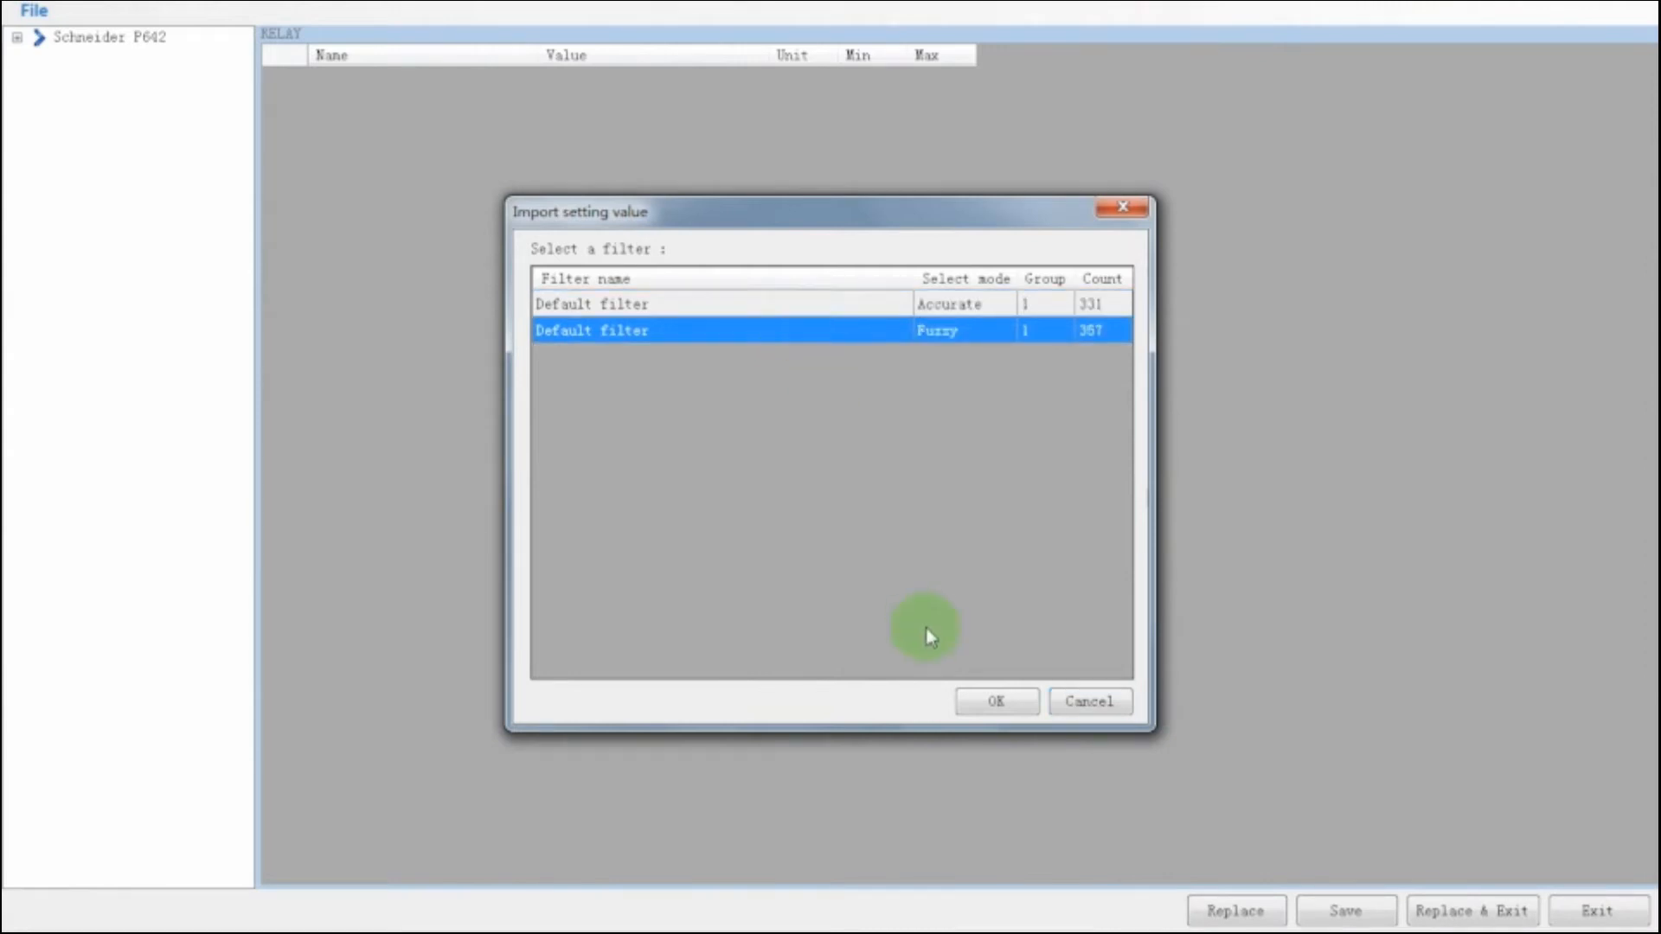
click(993, 700)
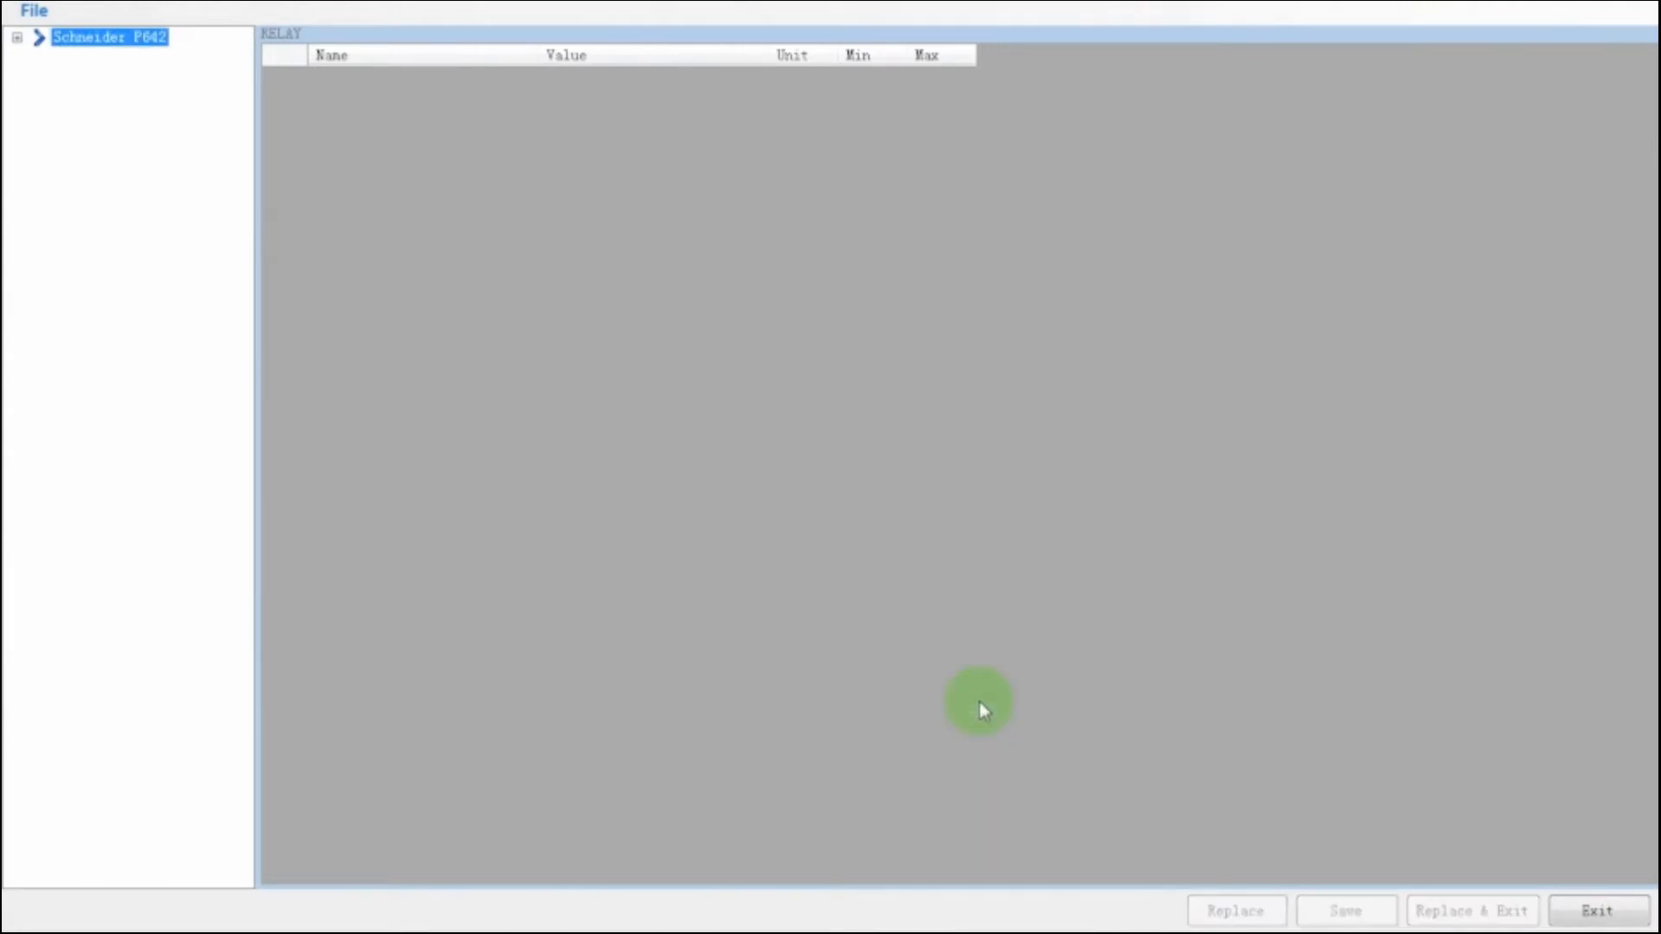
mouse_move(349, 424)
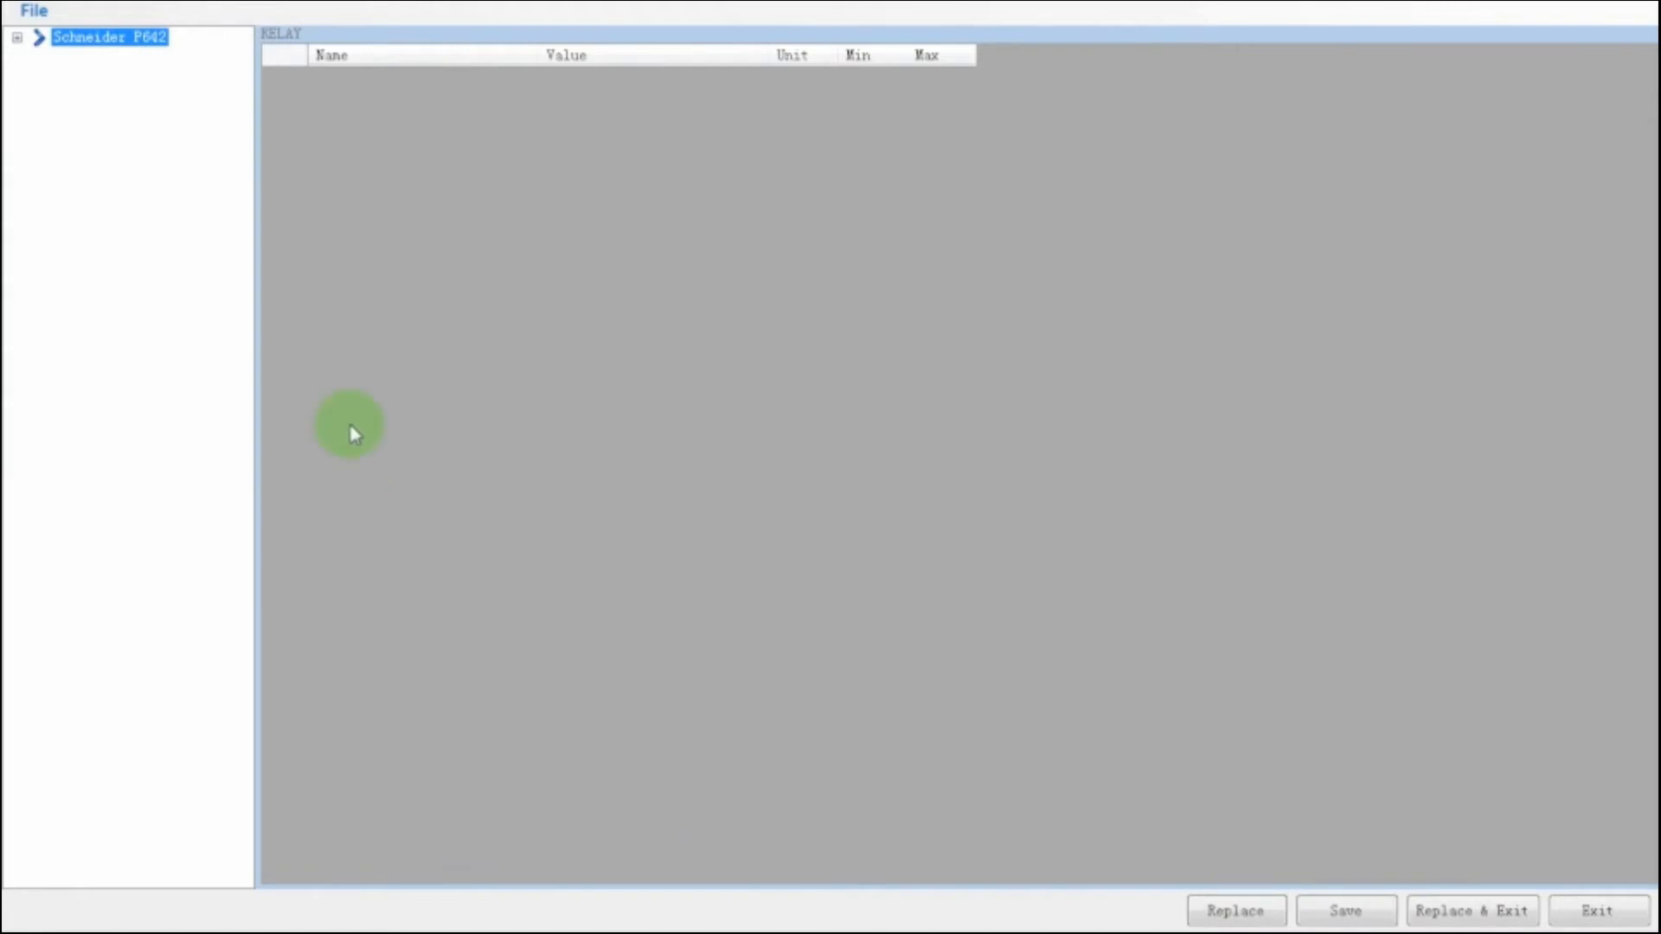
click(17, 36)
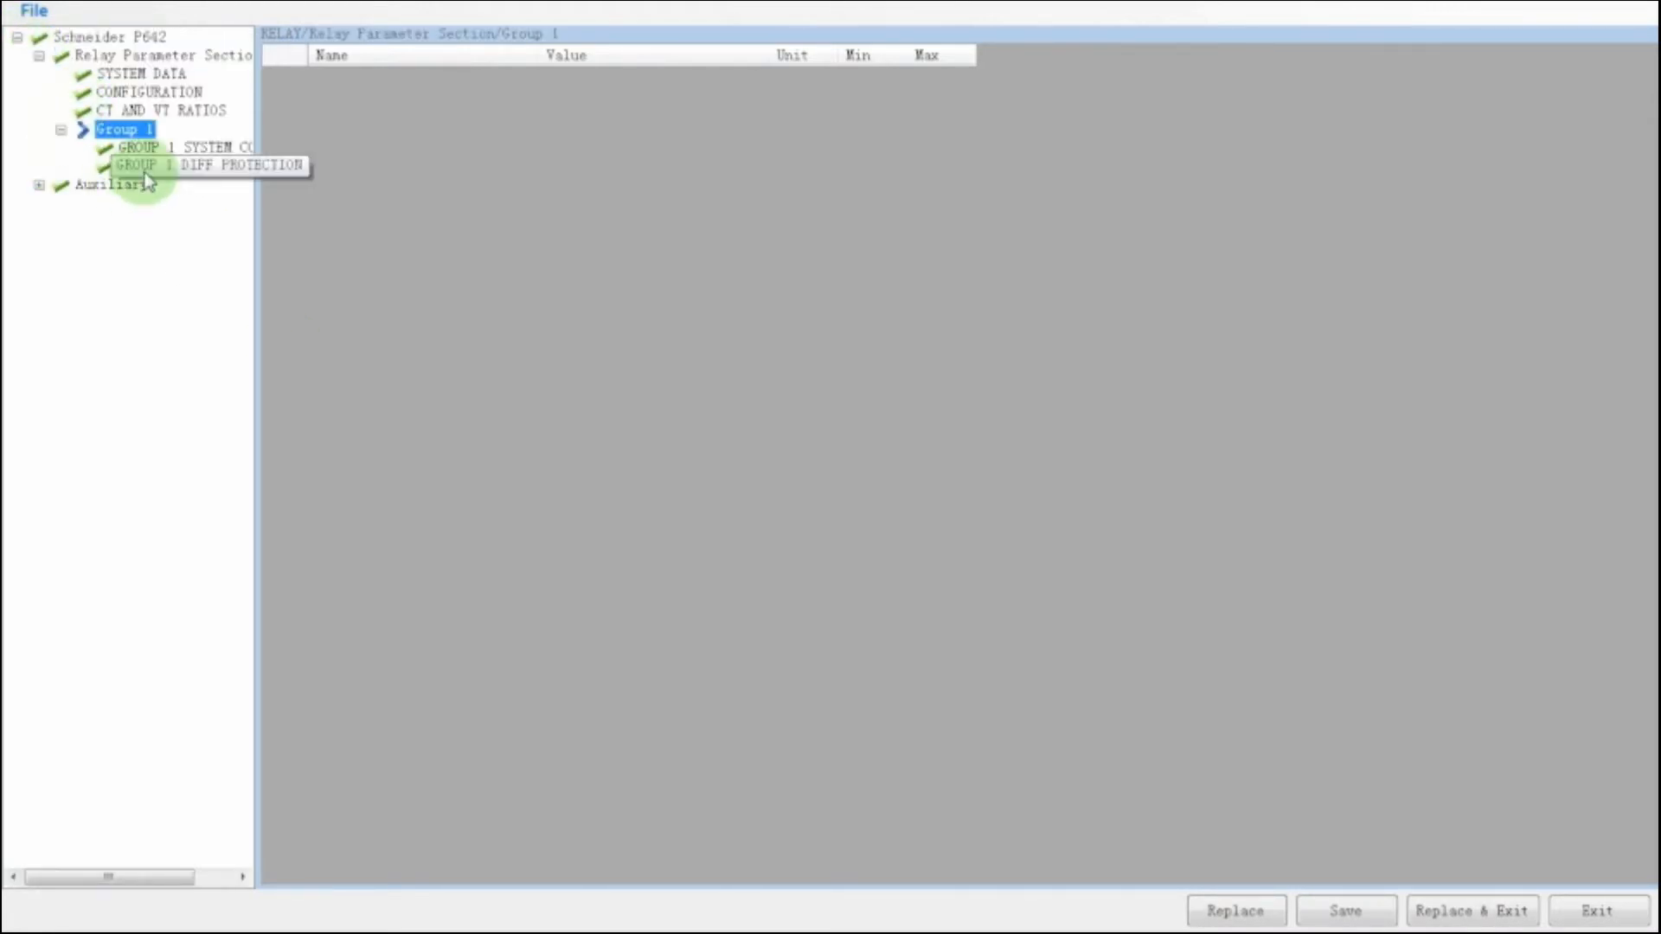
click(206, 166)
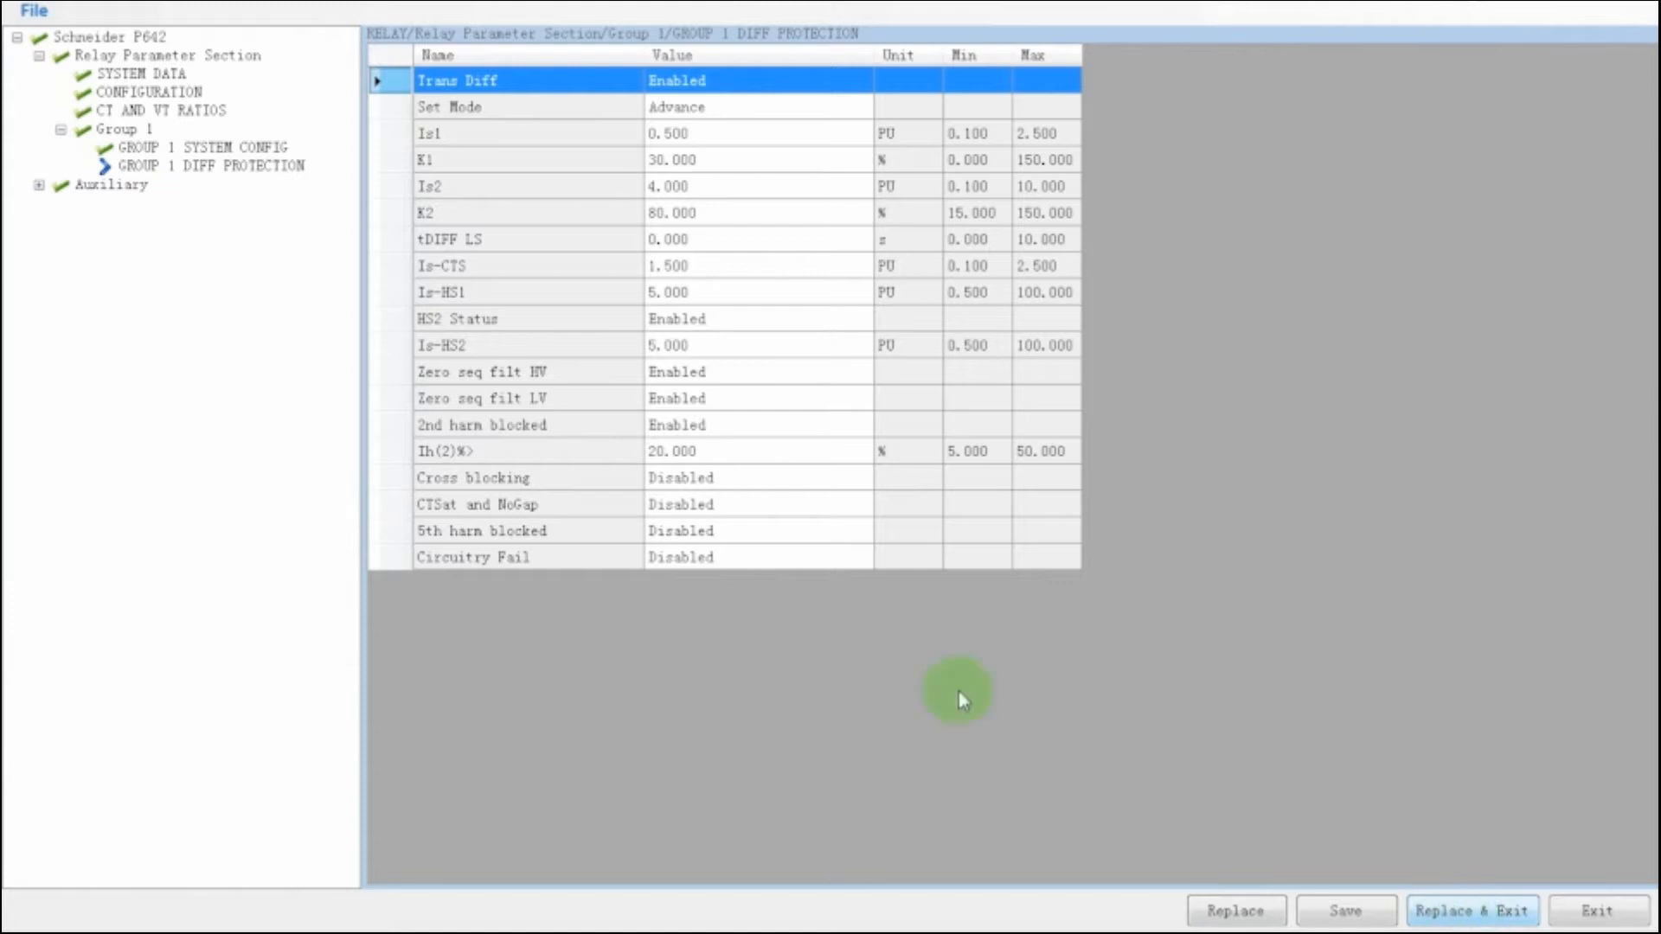
click(1235, 910)
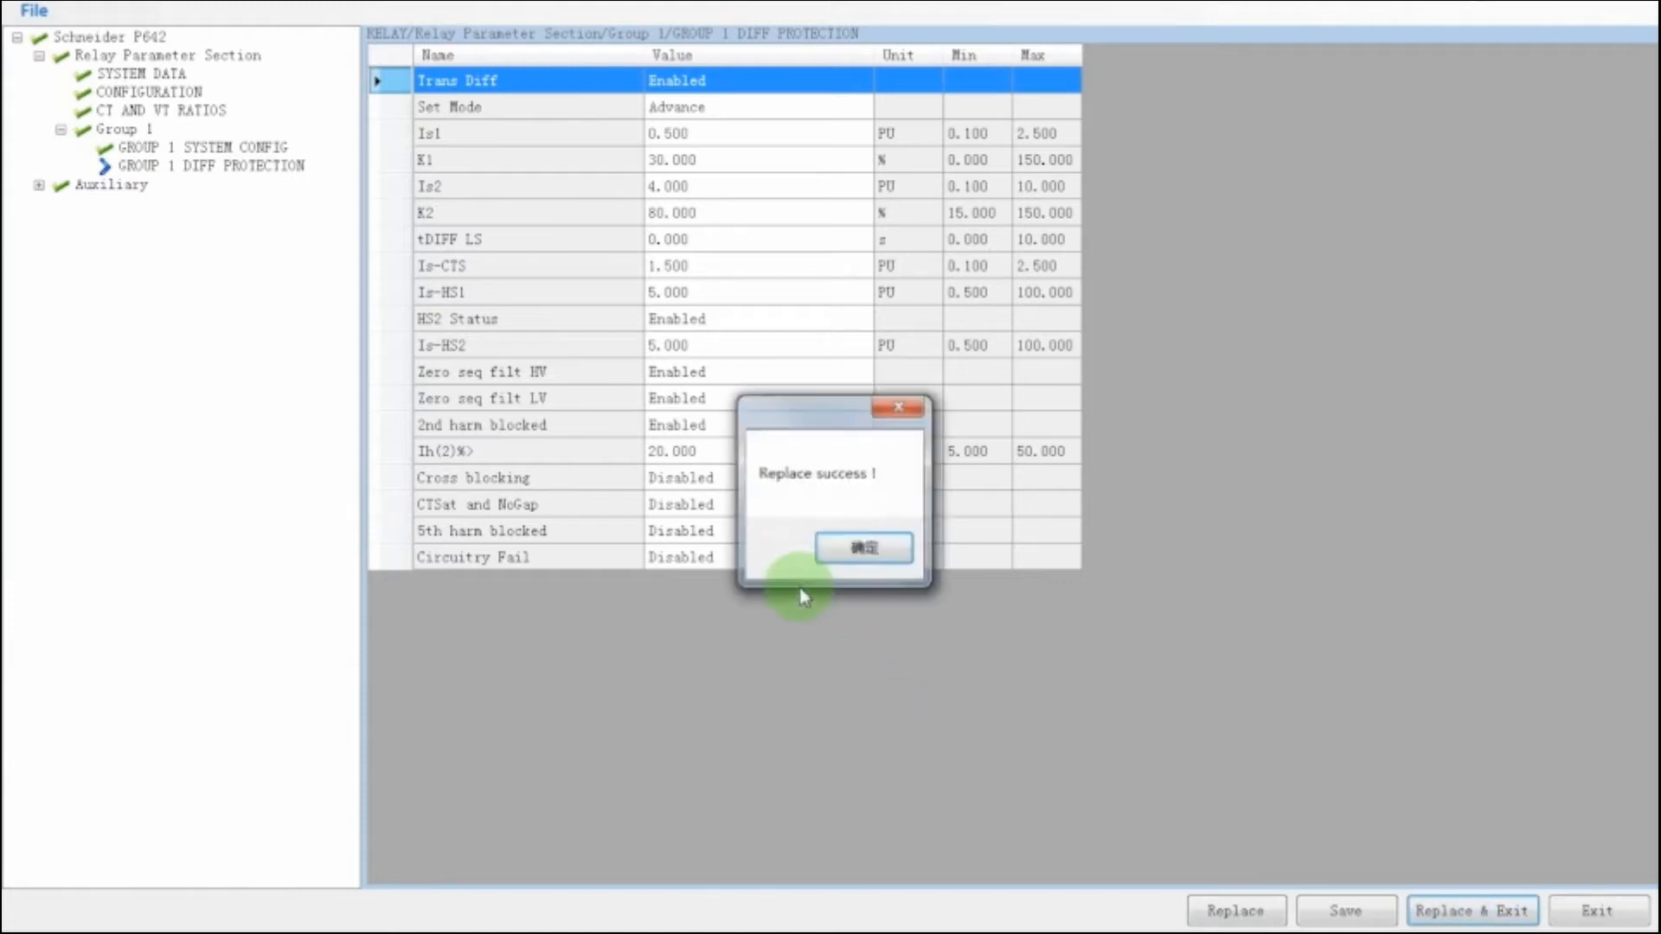
Step: Review the Differential characteristic and Harmonic settings of the P642 test object, then Save & Exit
click(862, 548)
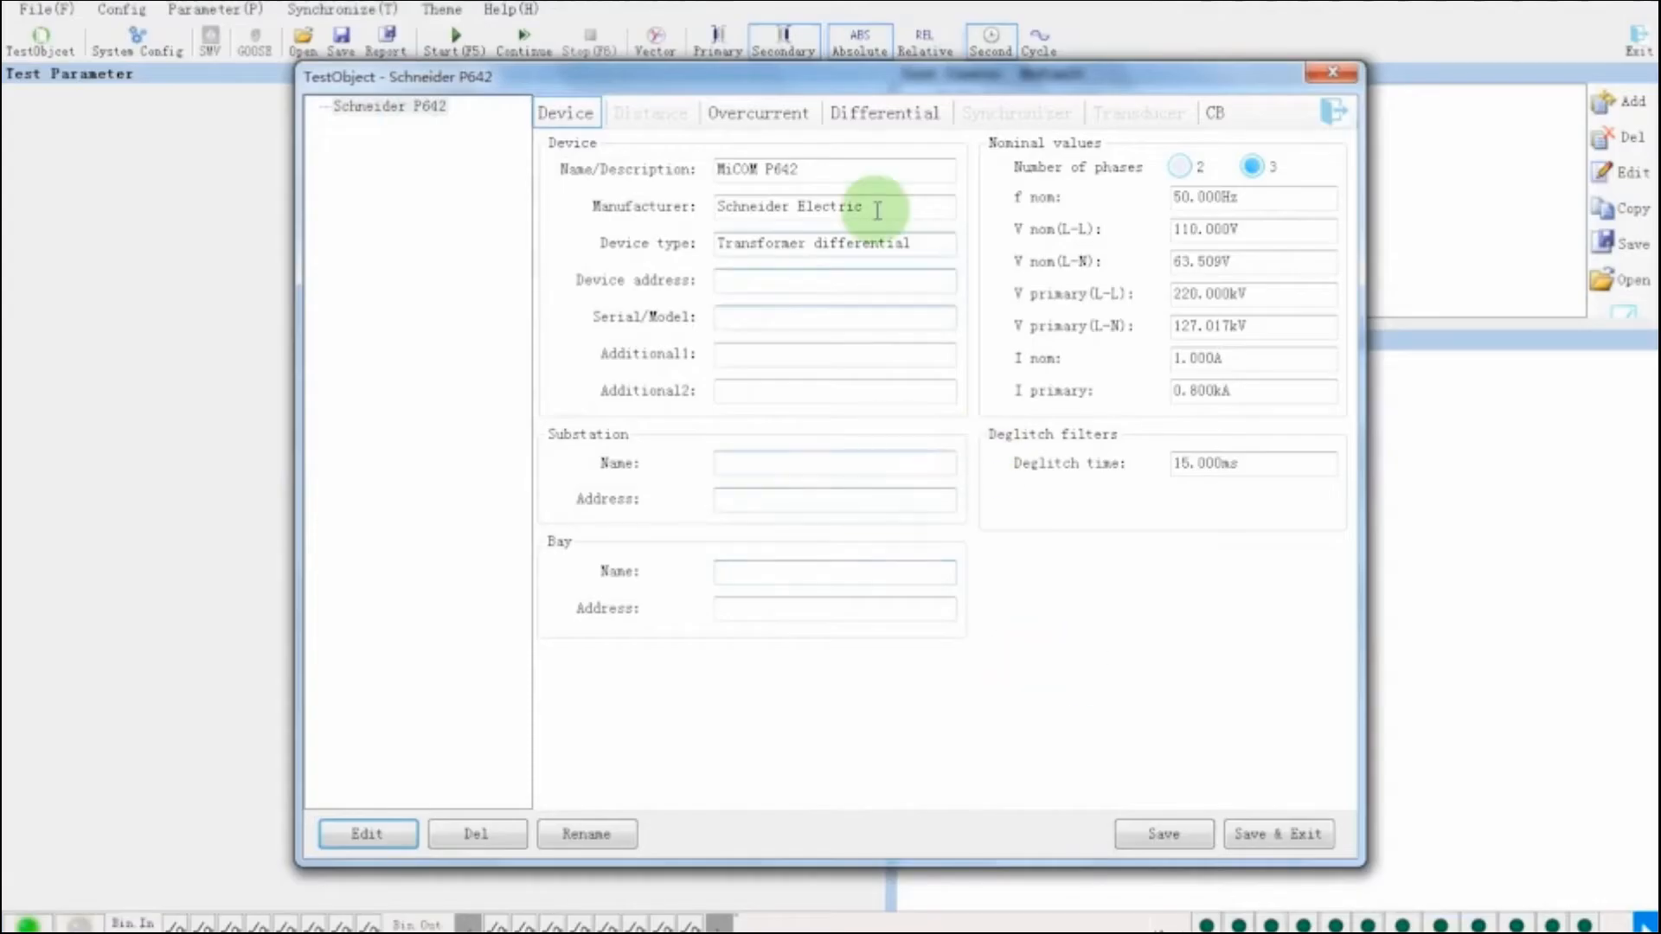
click(884, 112)
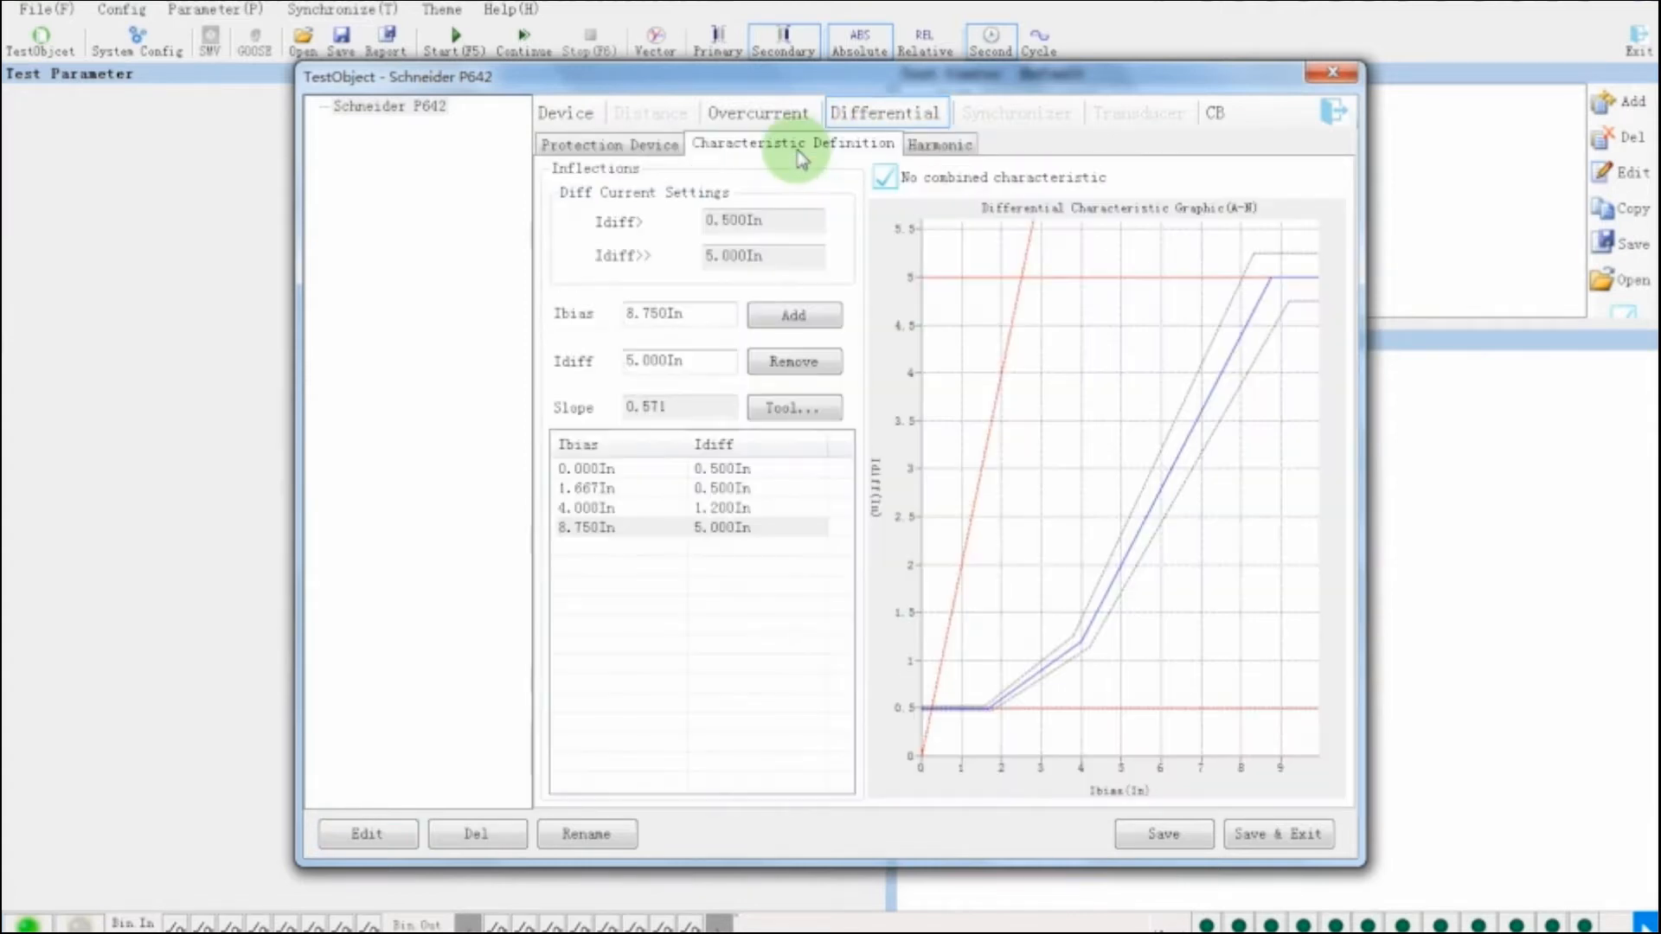
click(939, 144)
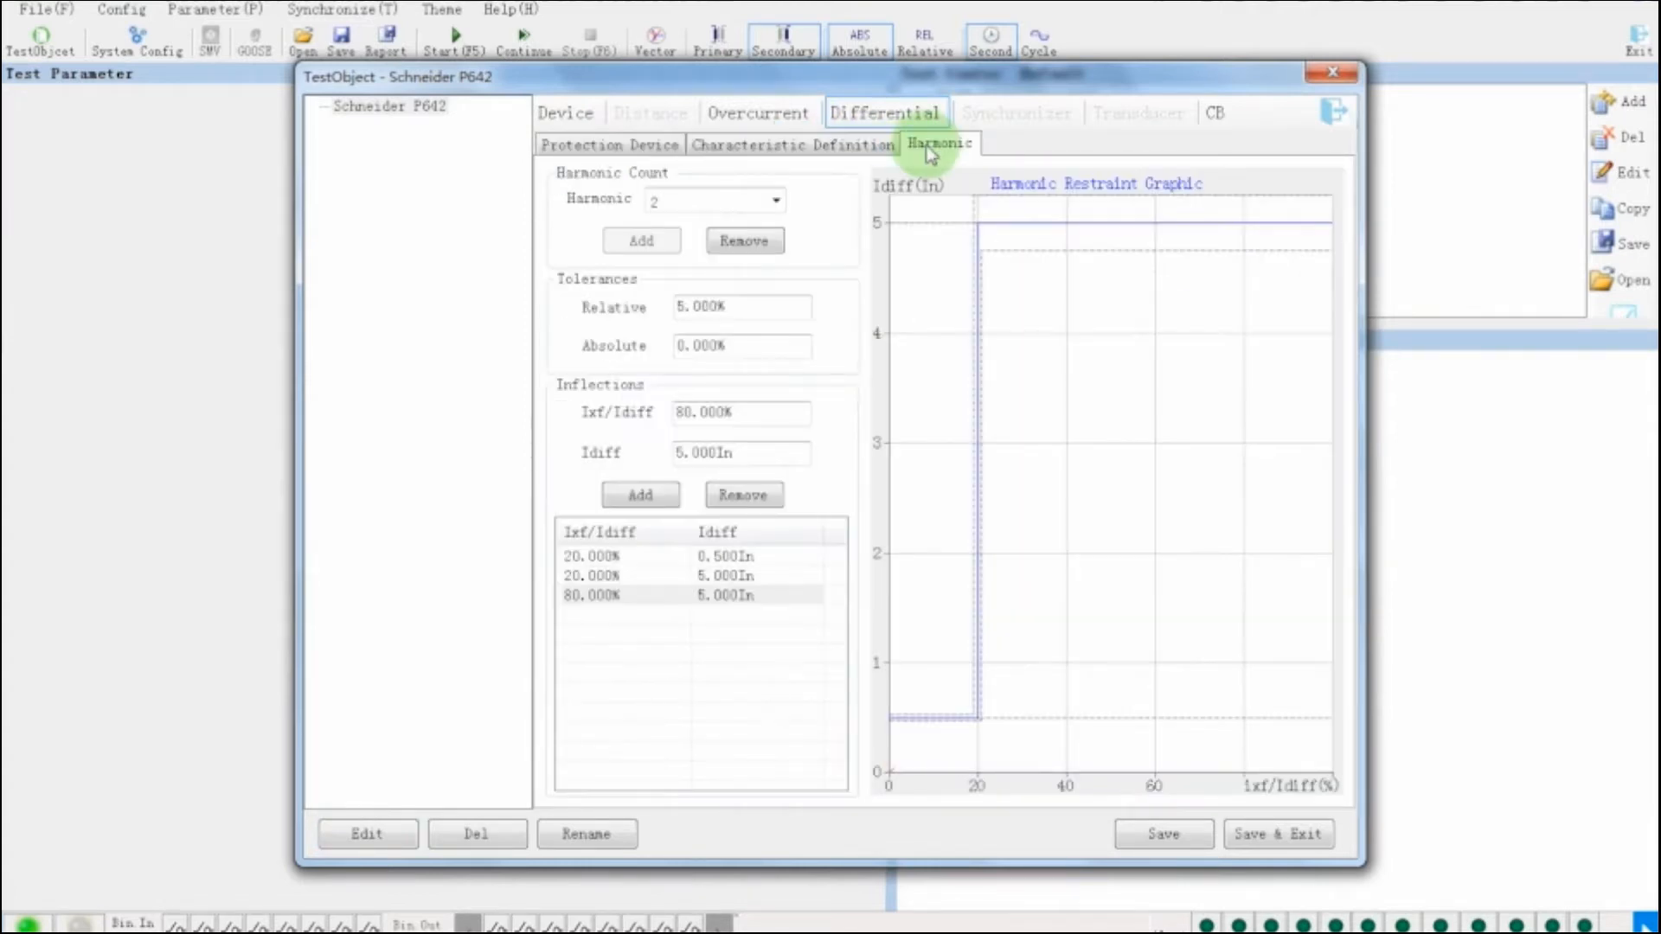
click(609, 144)
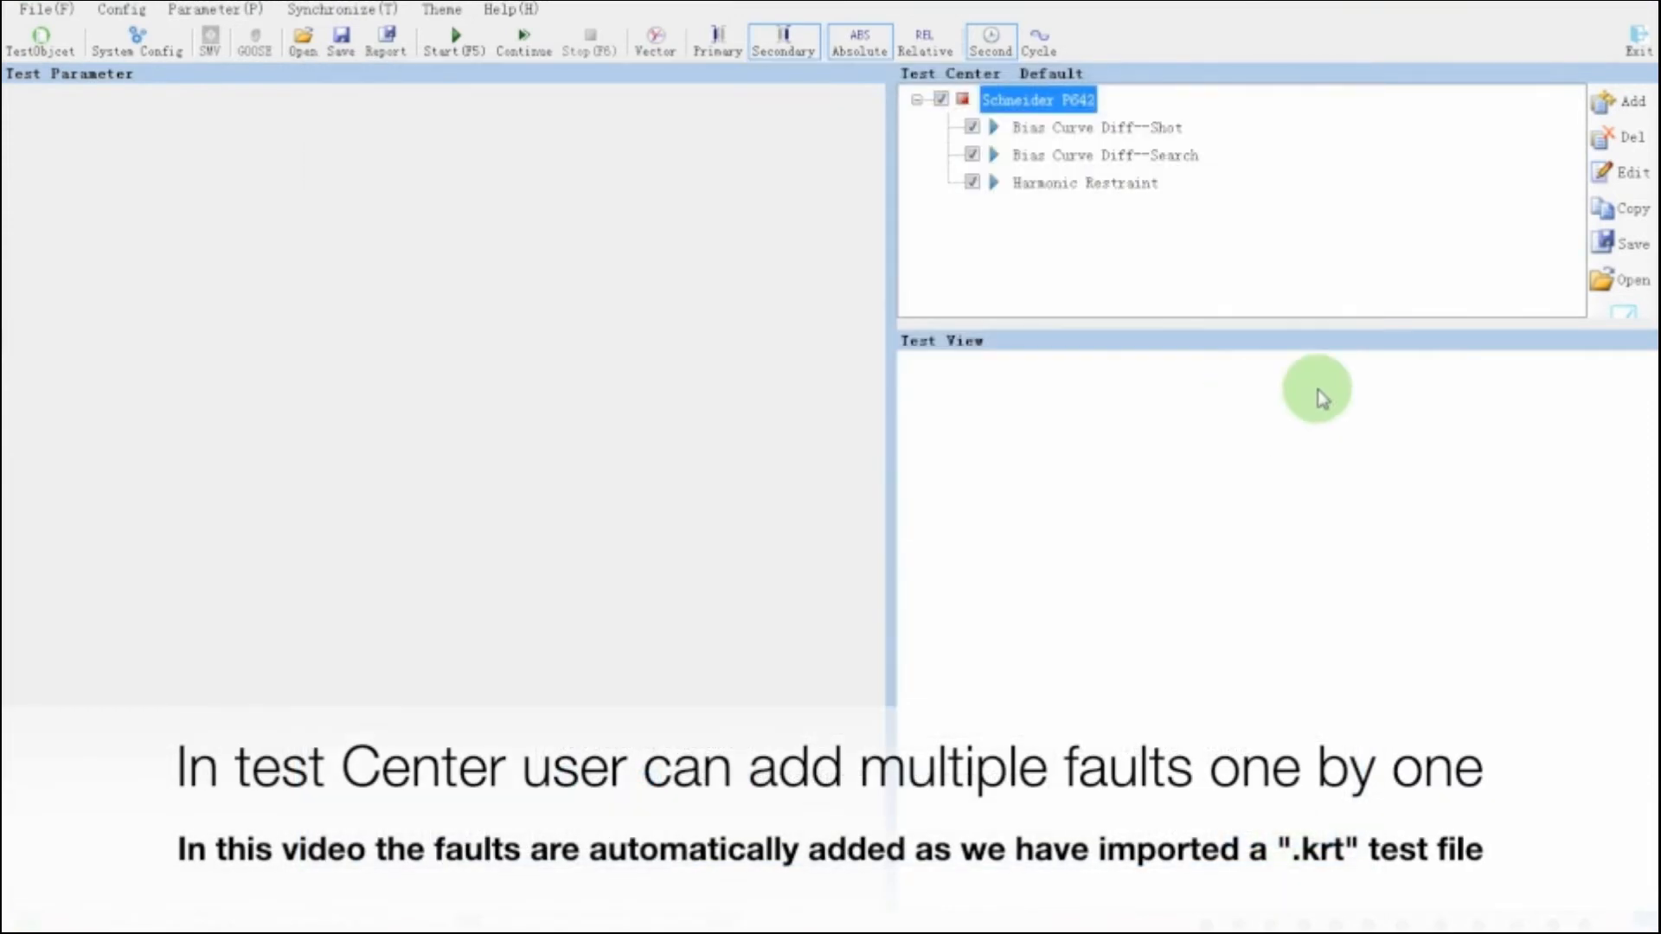
mouse_move(788, 135)
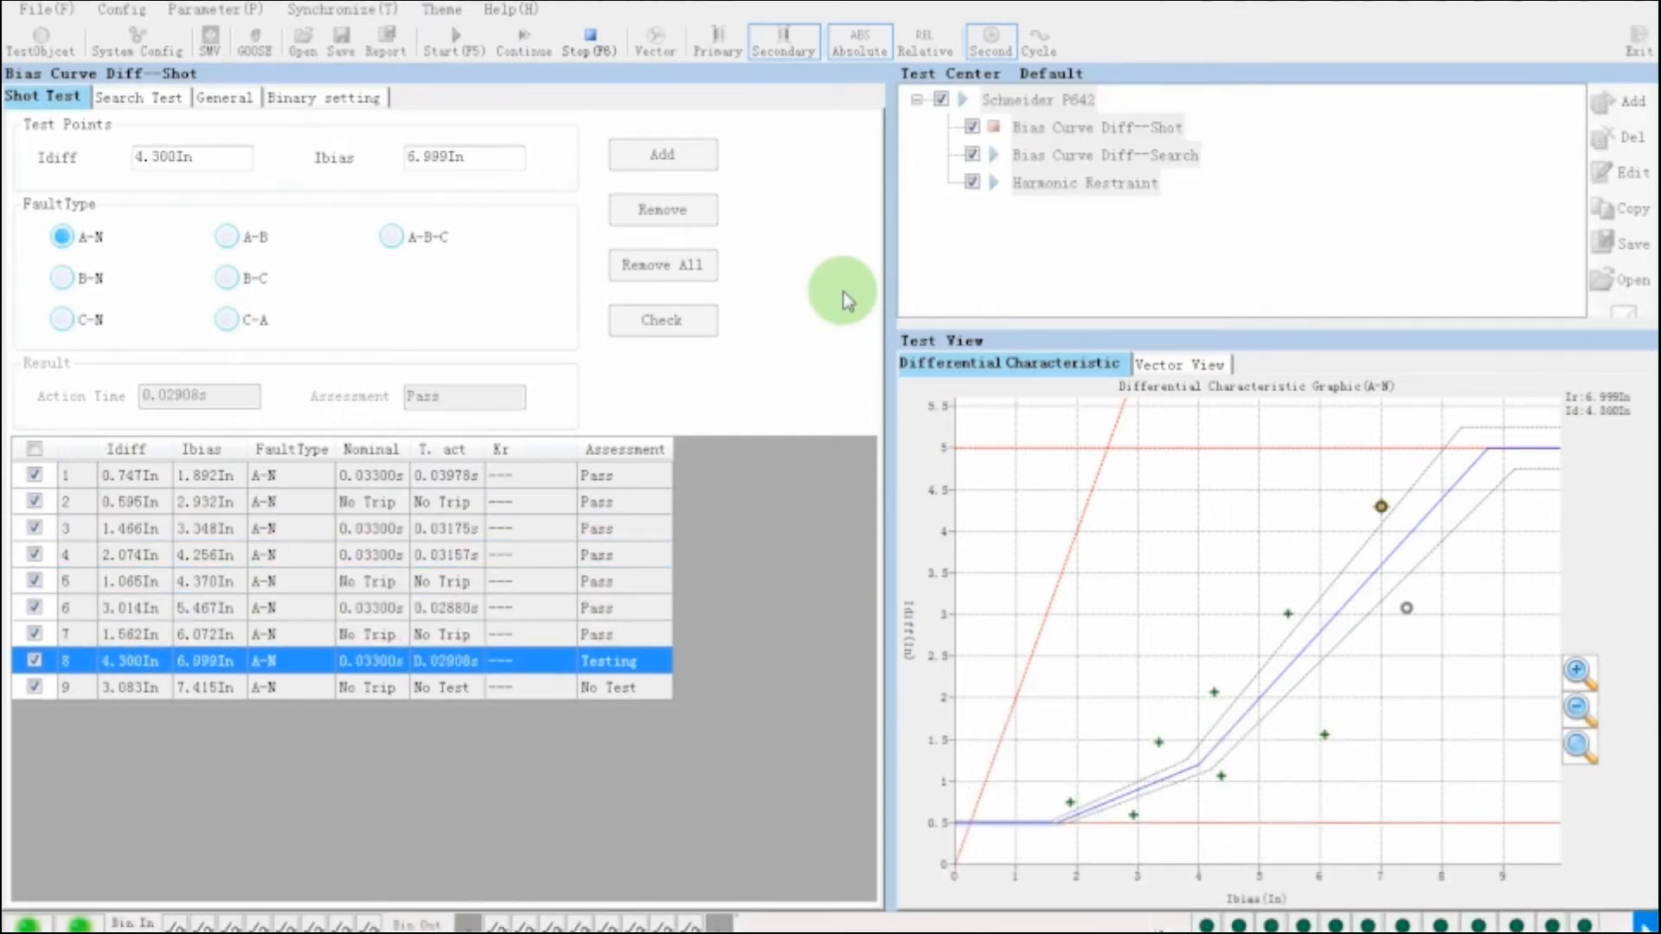
Step: Run the Bias Curve Diff--Shot test with Start (F5)
click(139, 97)
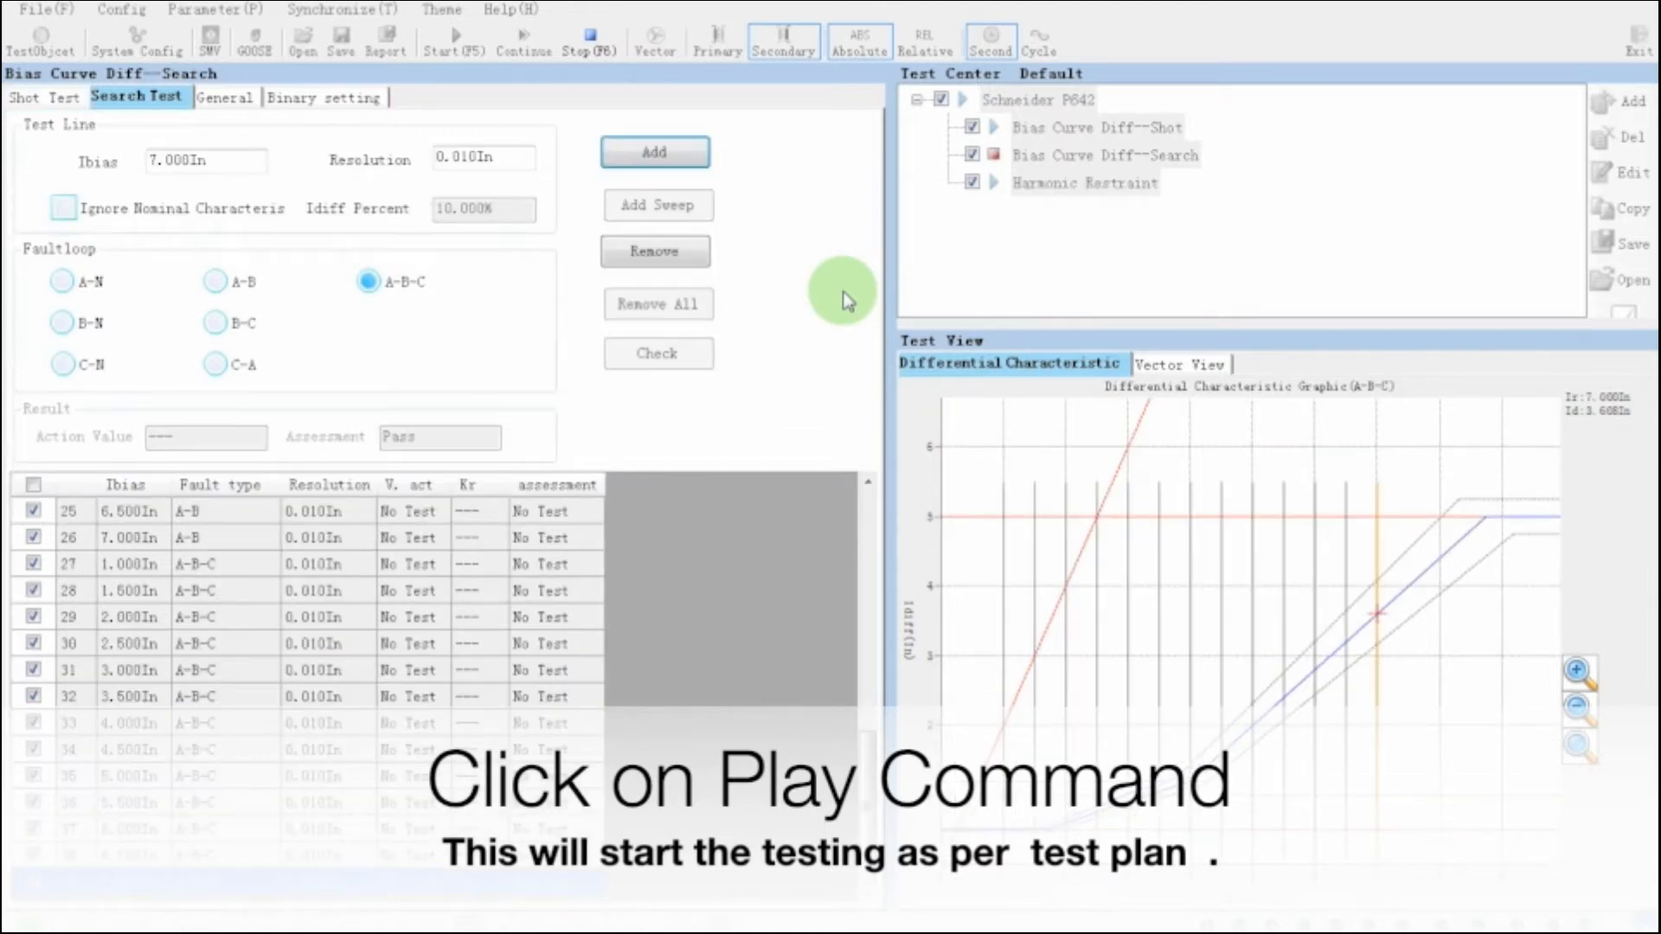
Step: Follow the Bias Curve Diff--Search test, checking fault timing on General before returning to Search Test
click(453, 41)
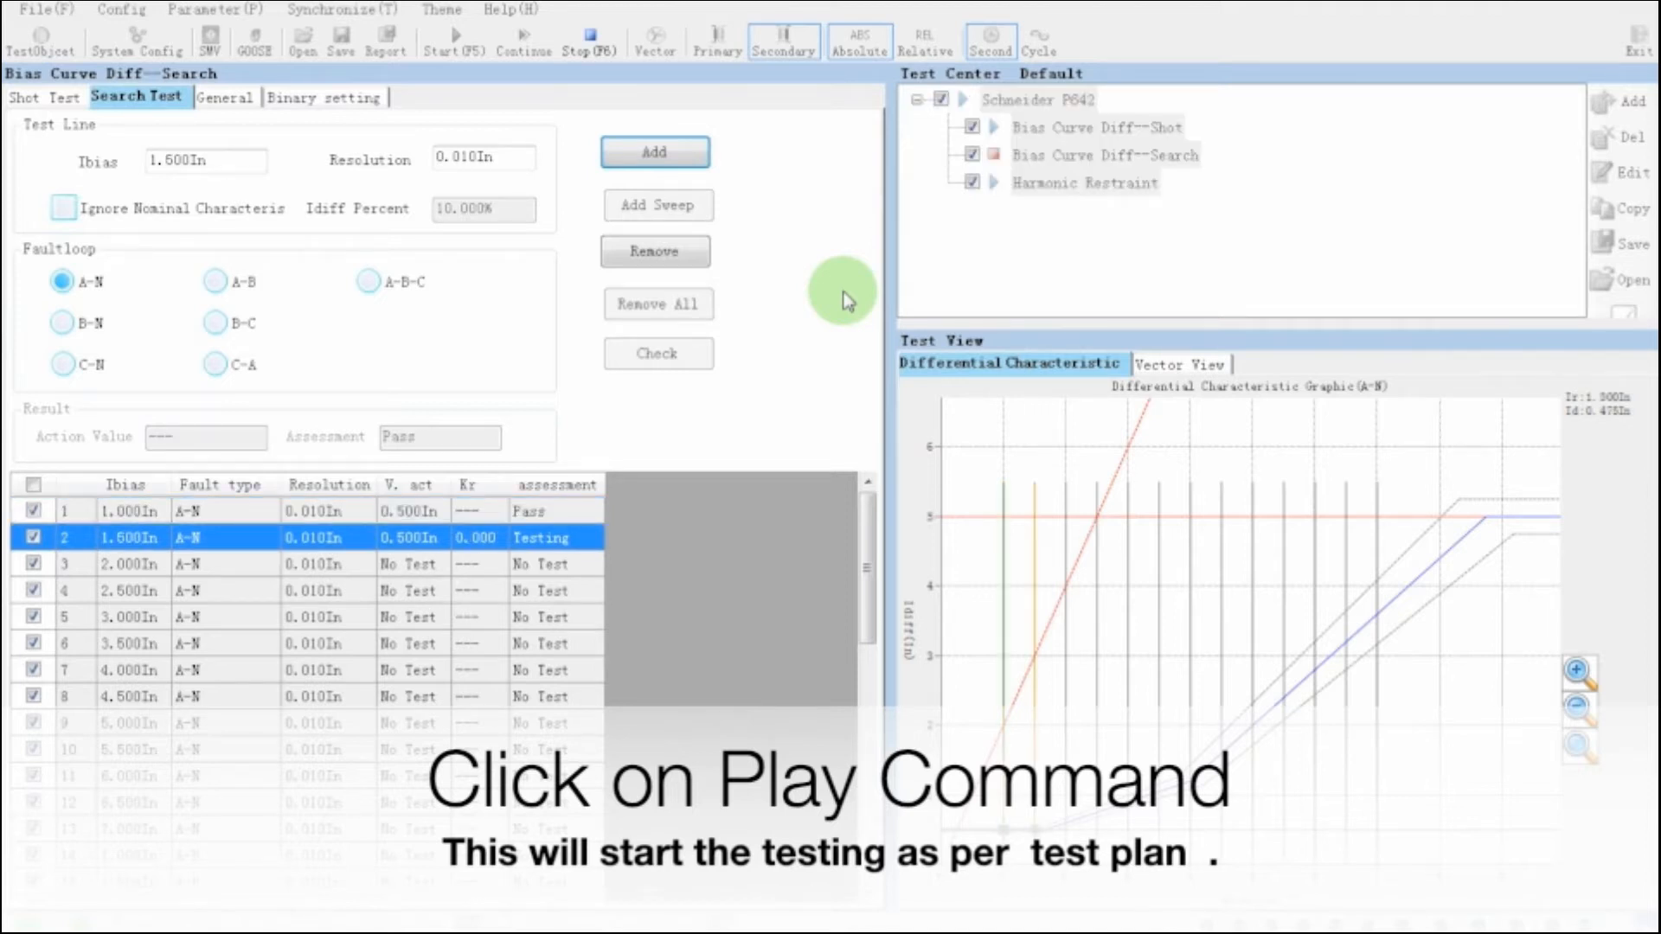
click(451, 31)
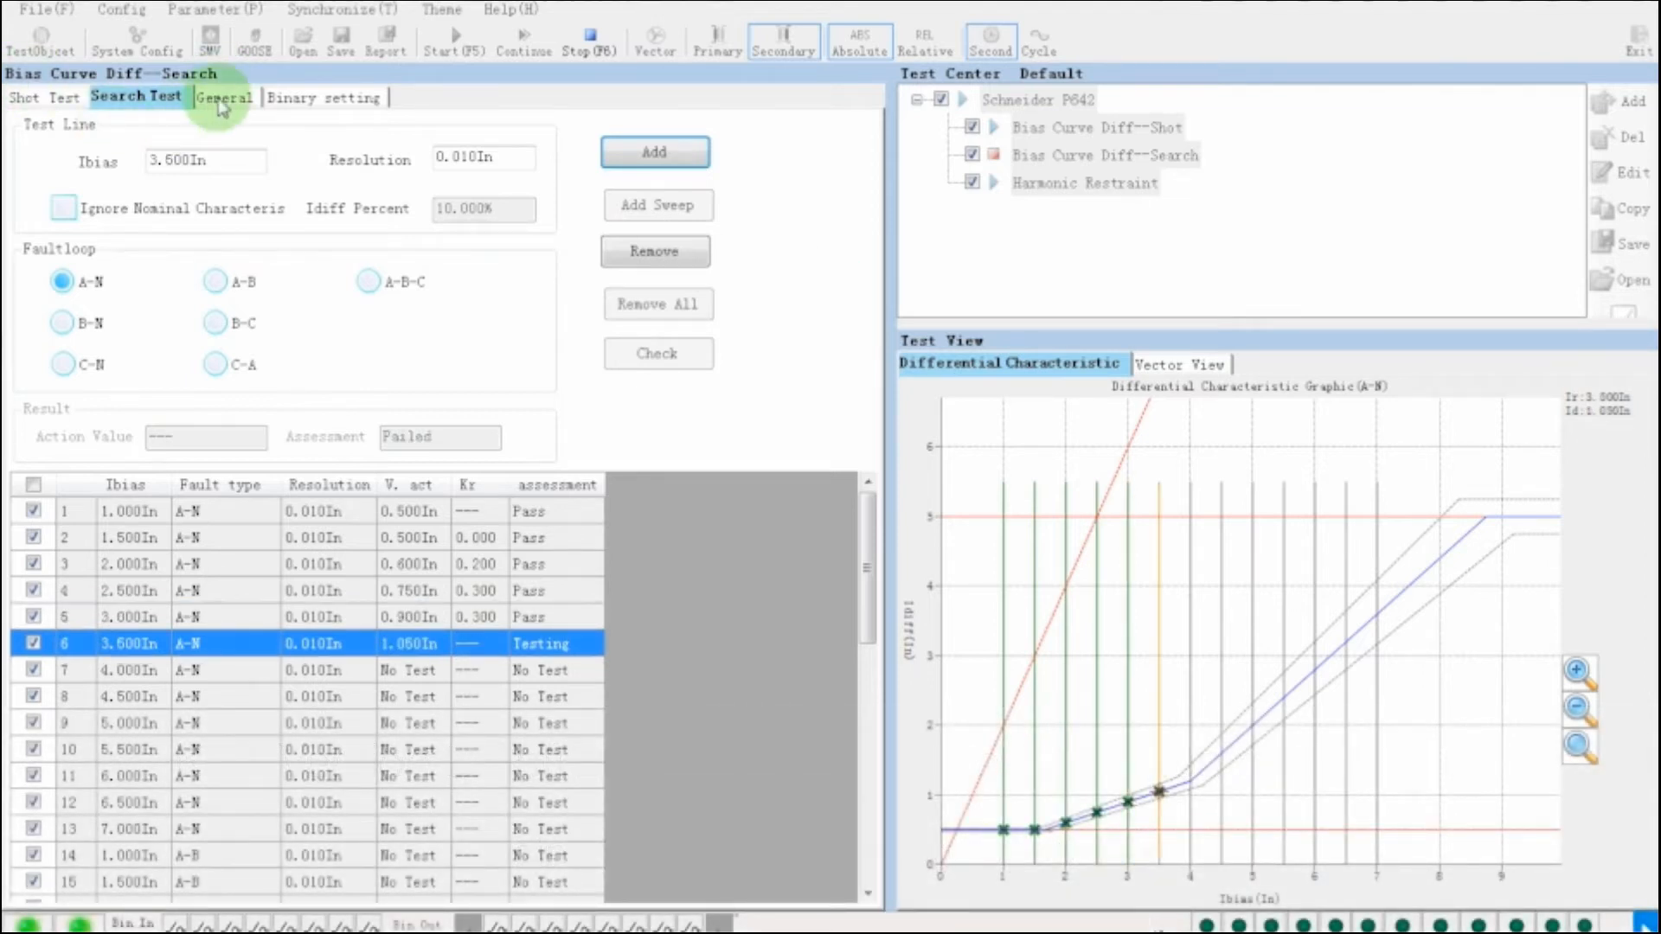
click(221, 97)
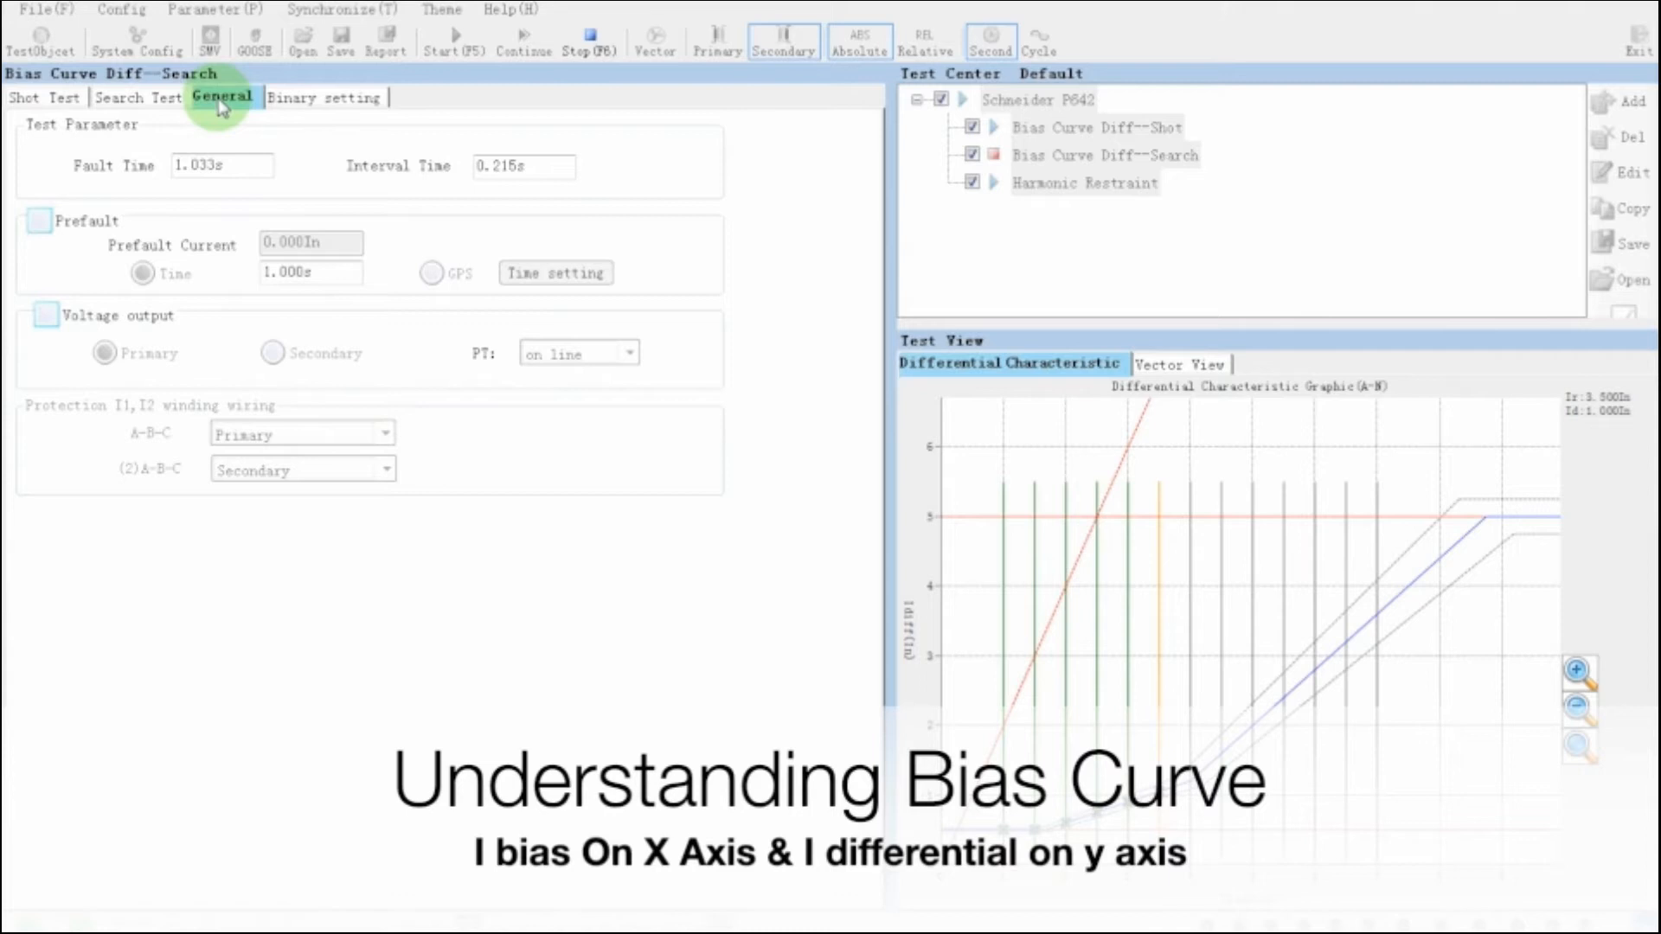
click(137, 96)
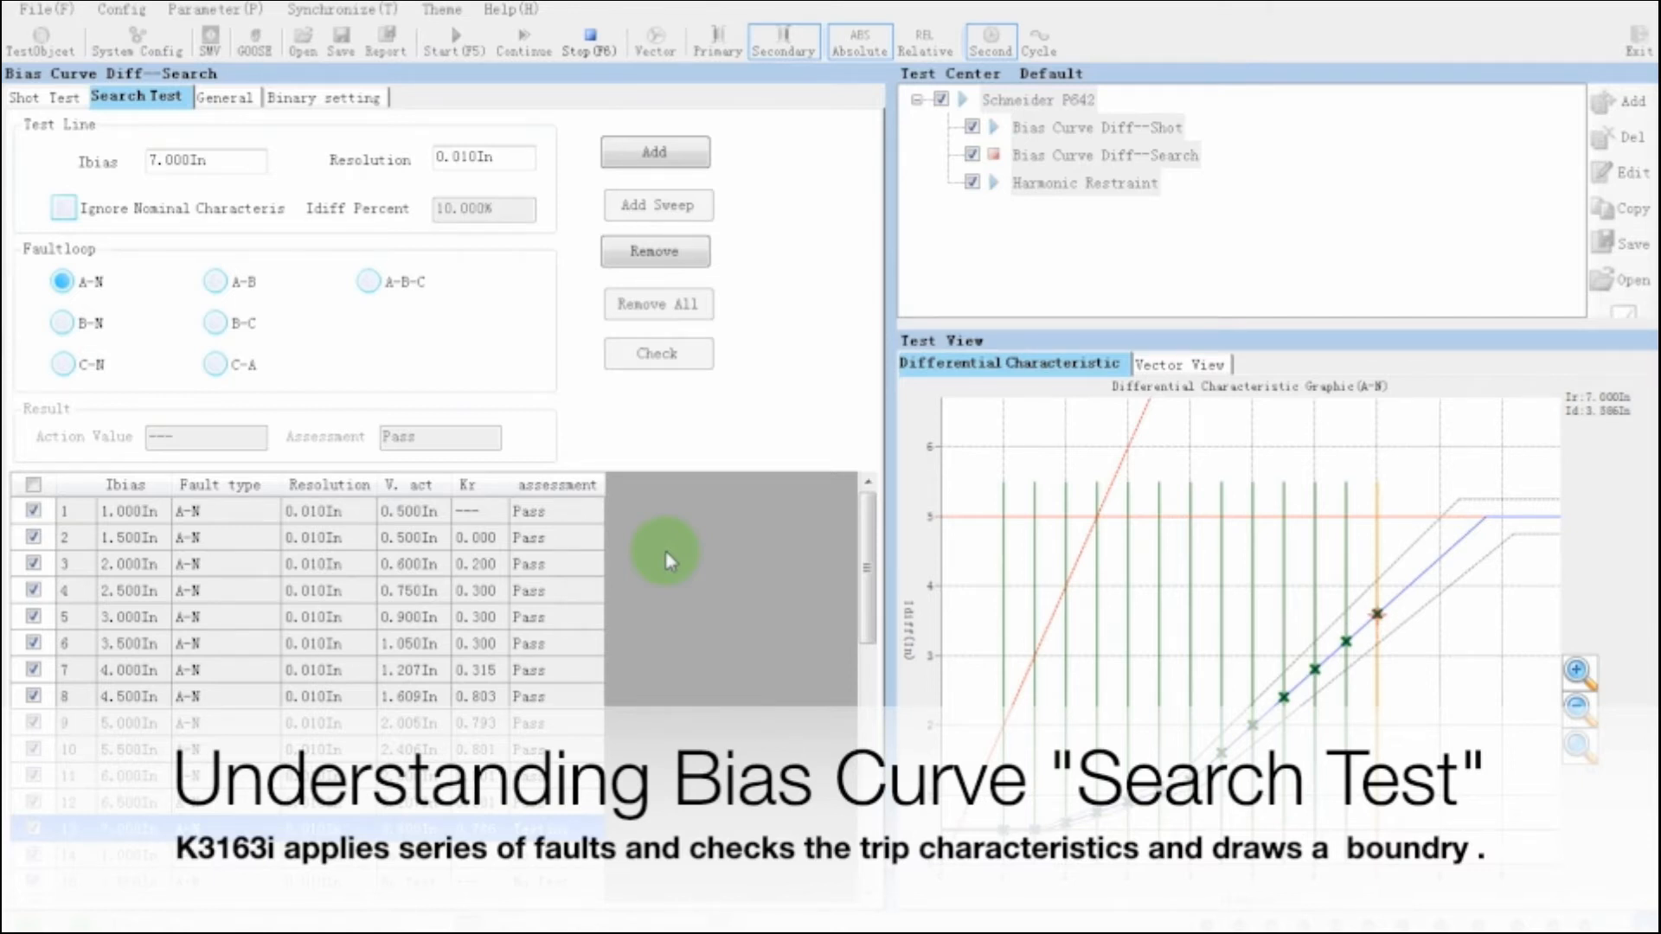
click(214, 280)
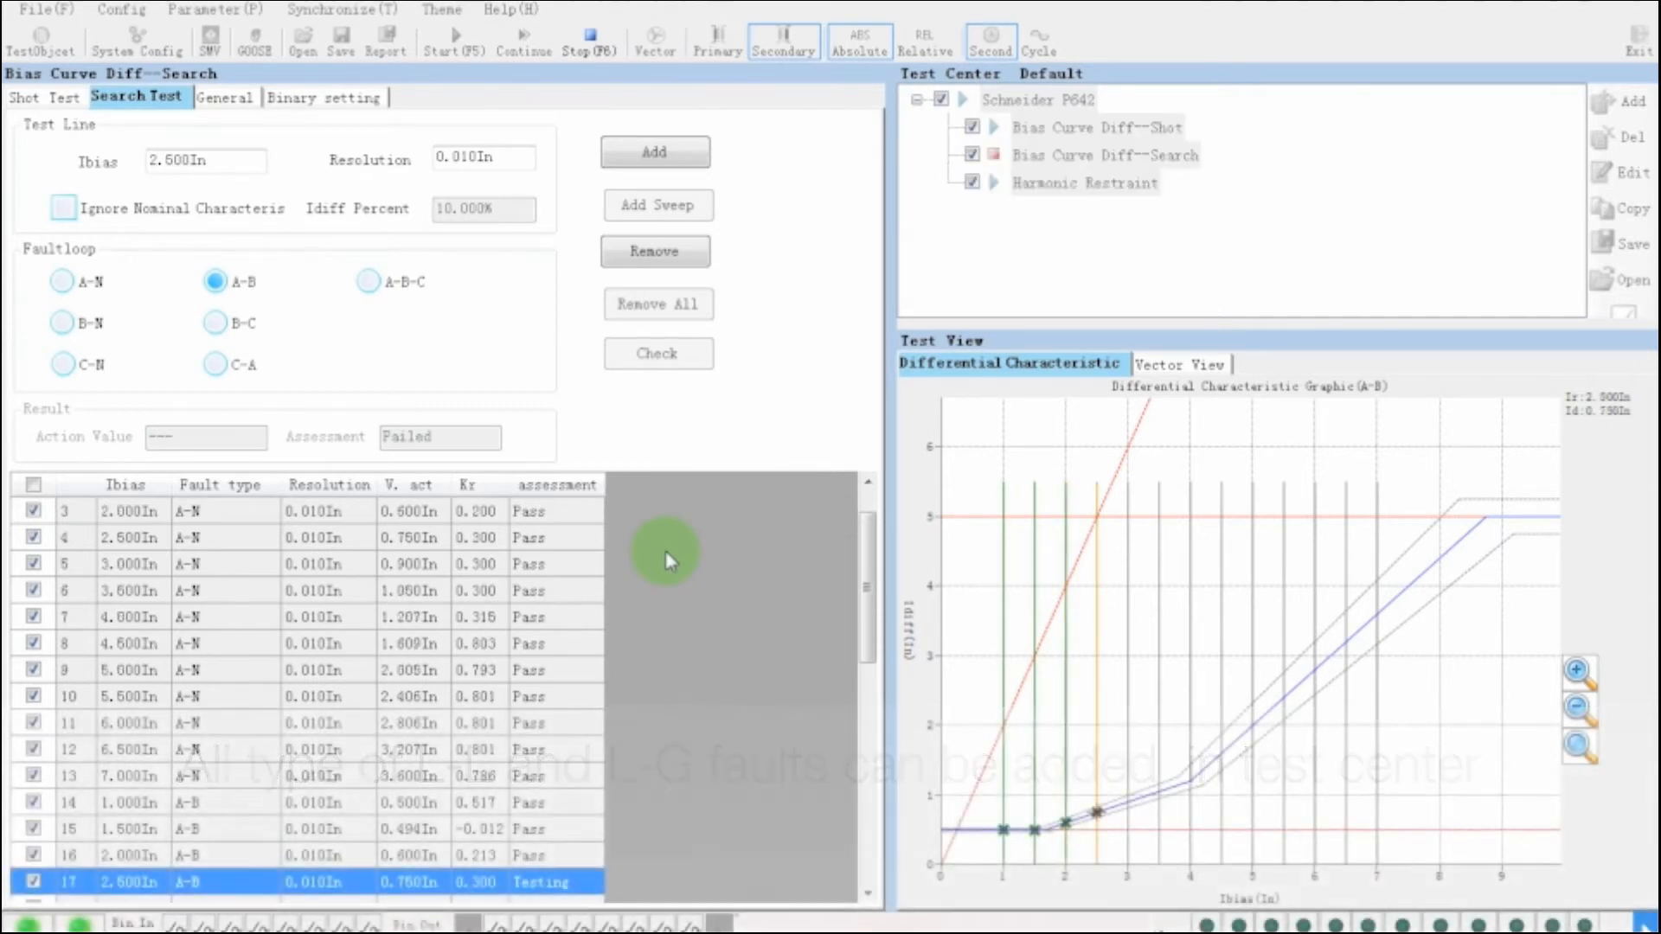
Step: Let the Harmonic Restraint search test run until all points are assessed and the report is generated
click(1083, 181)
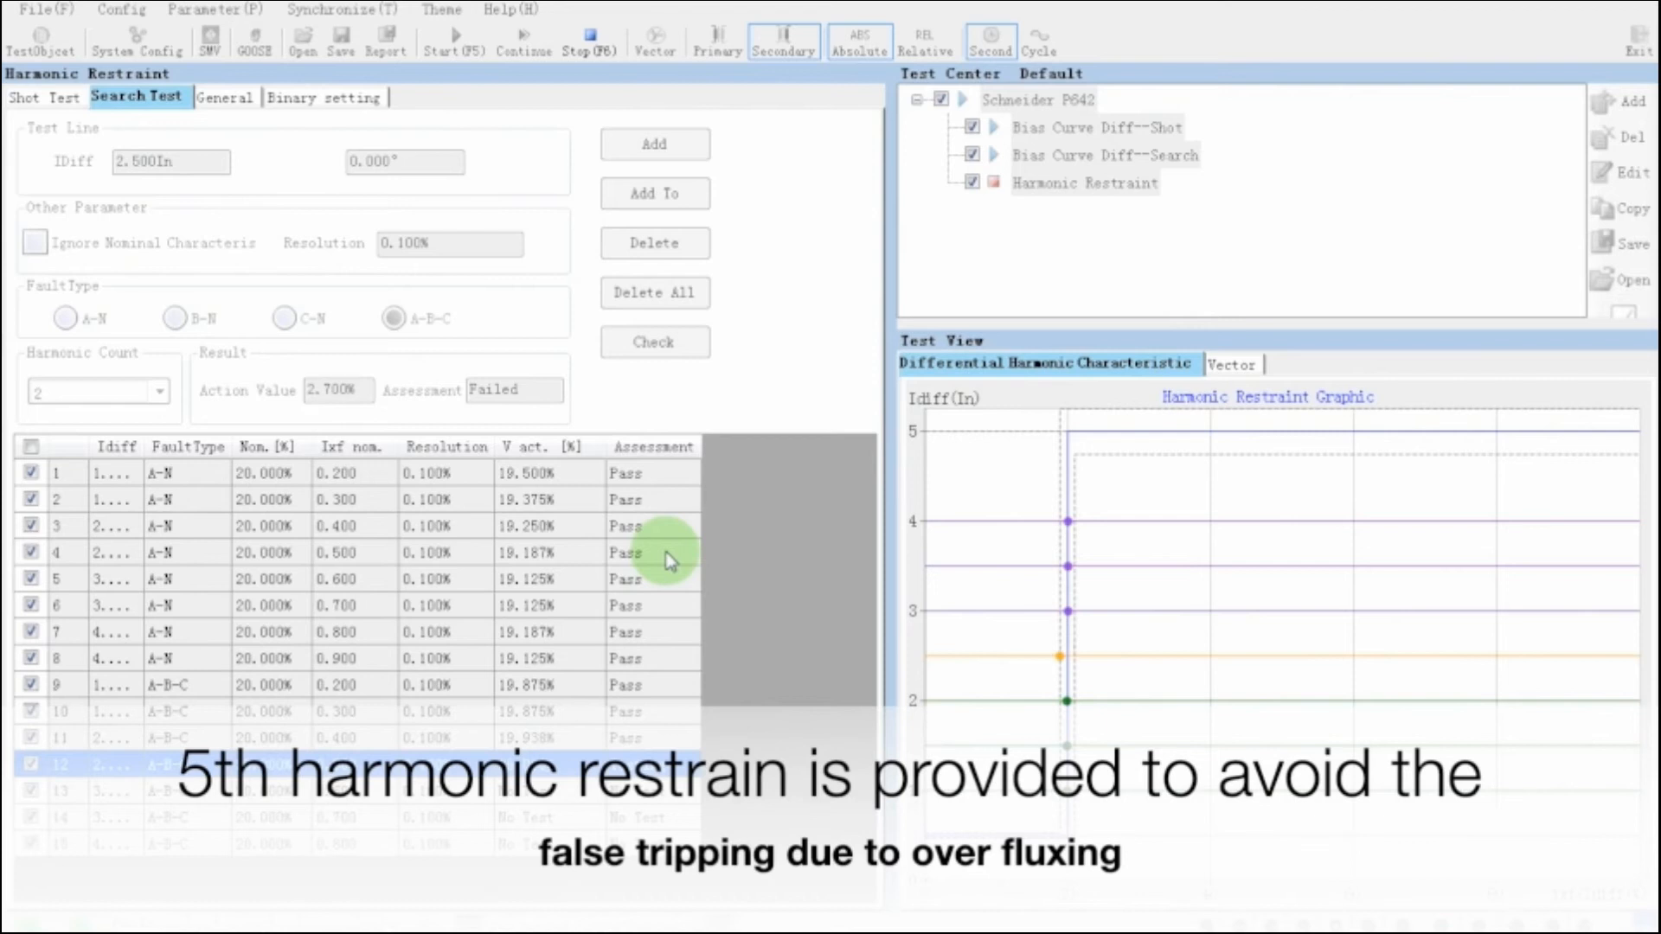
click(1095, 127)
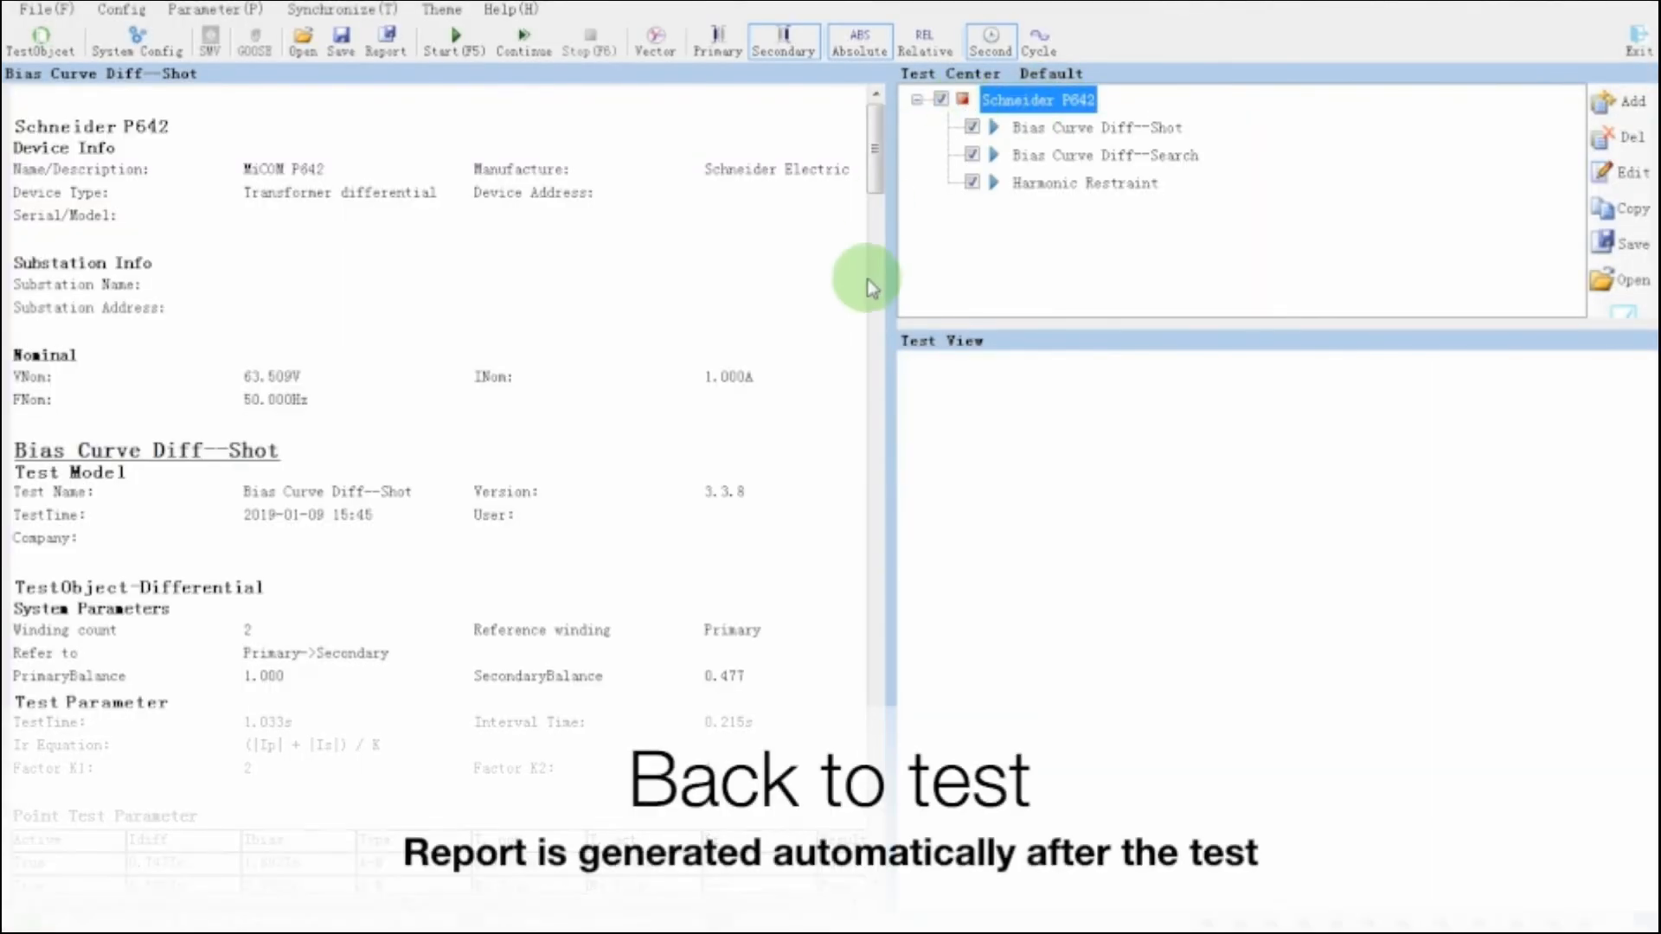
scroll(down, 3)
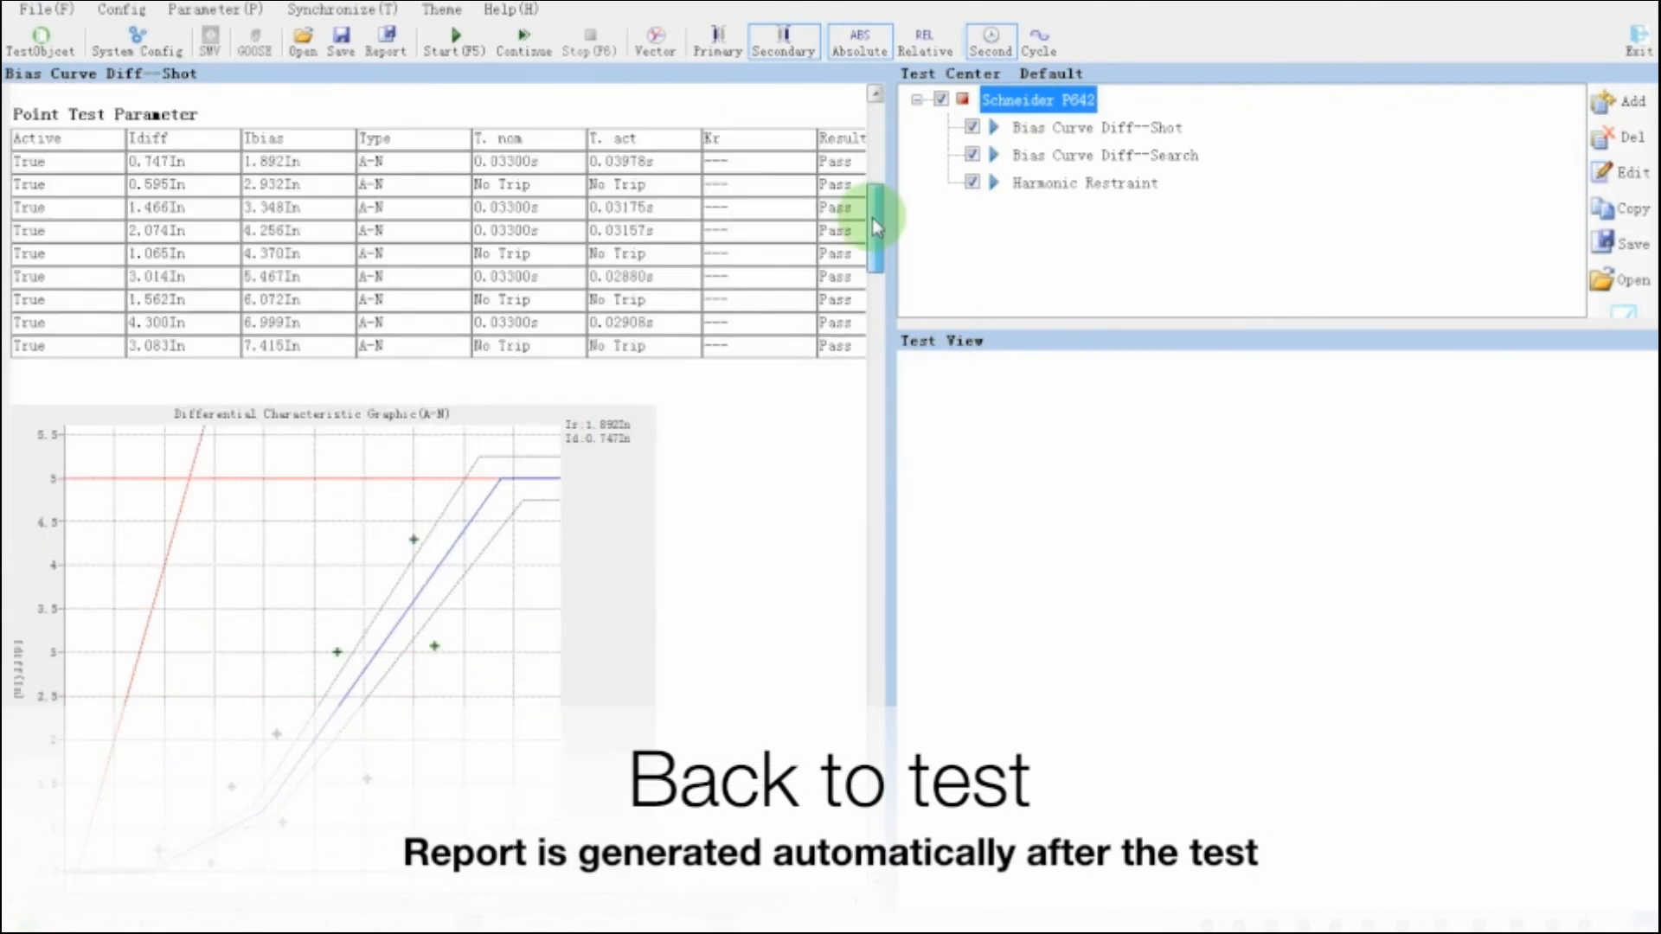
scroll(down, 3)
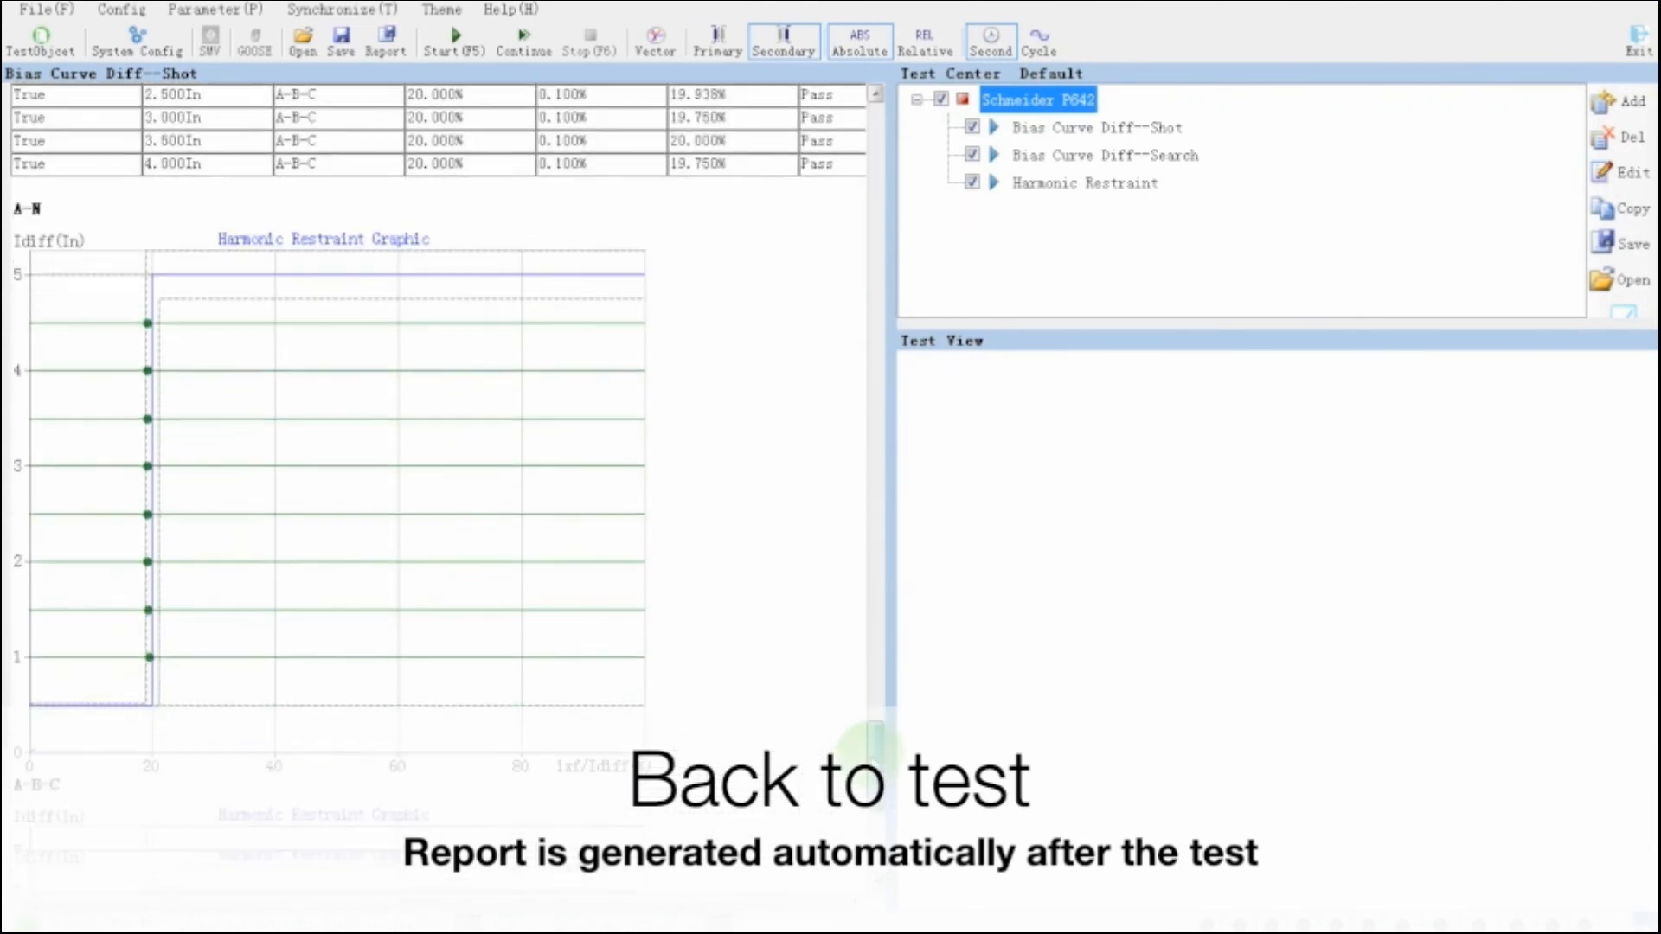
scroll(down, 3)
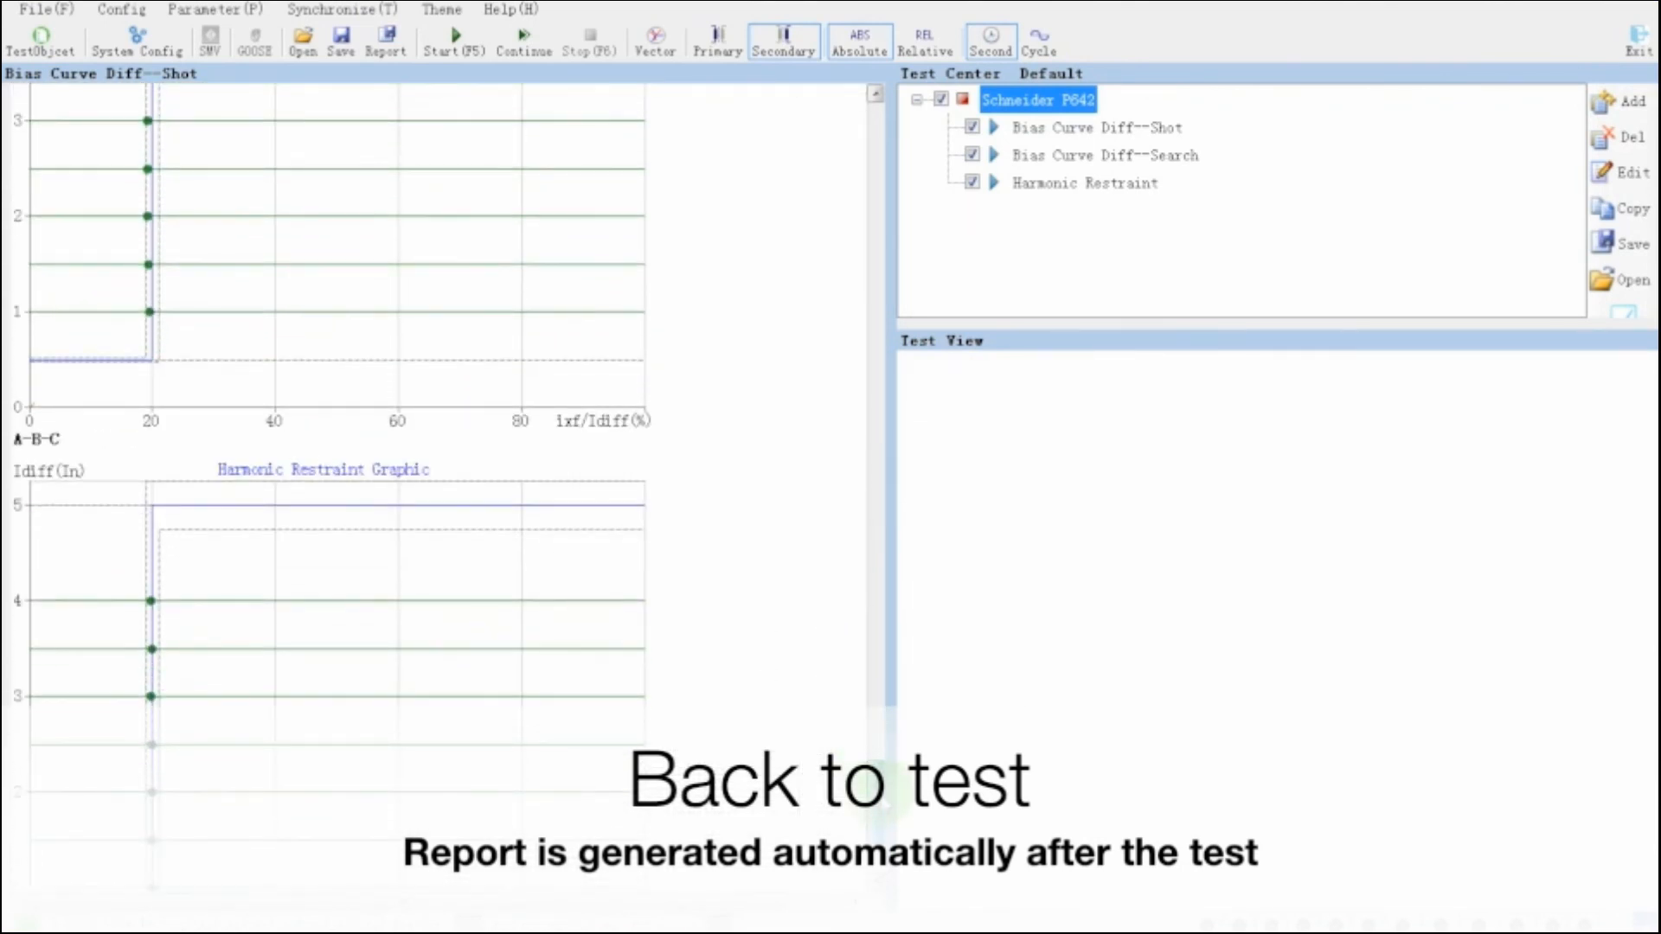
scroll(down, 3)
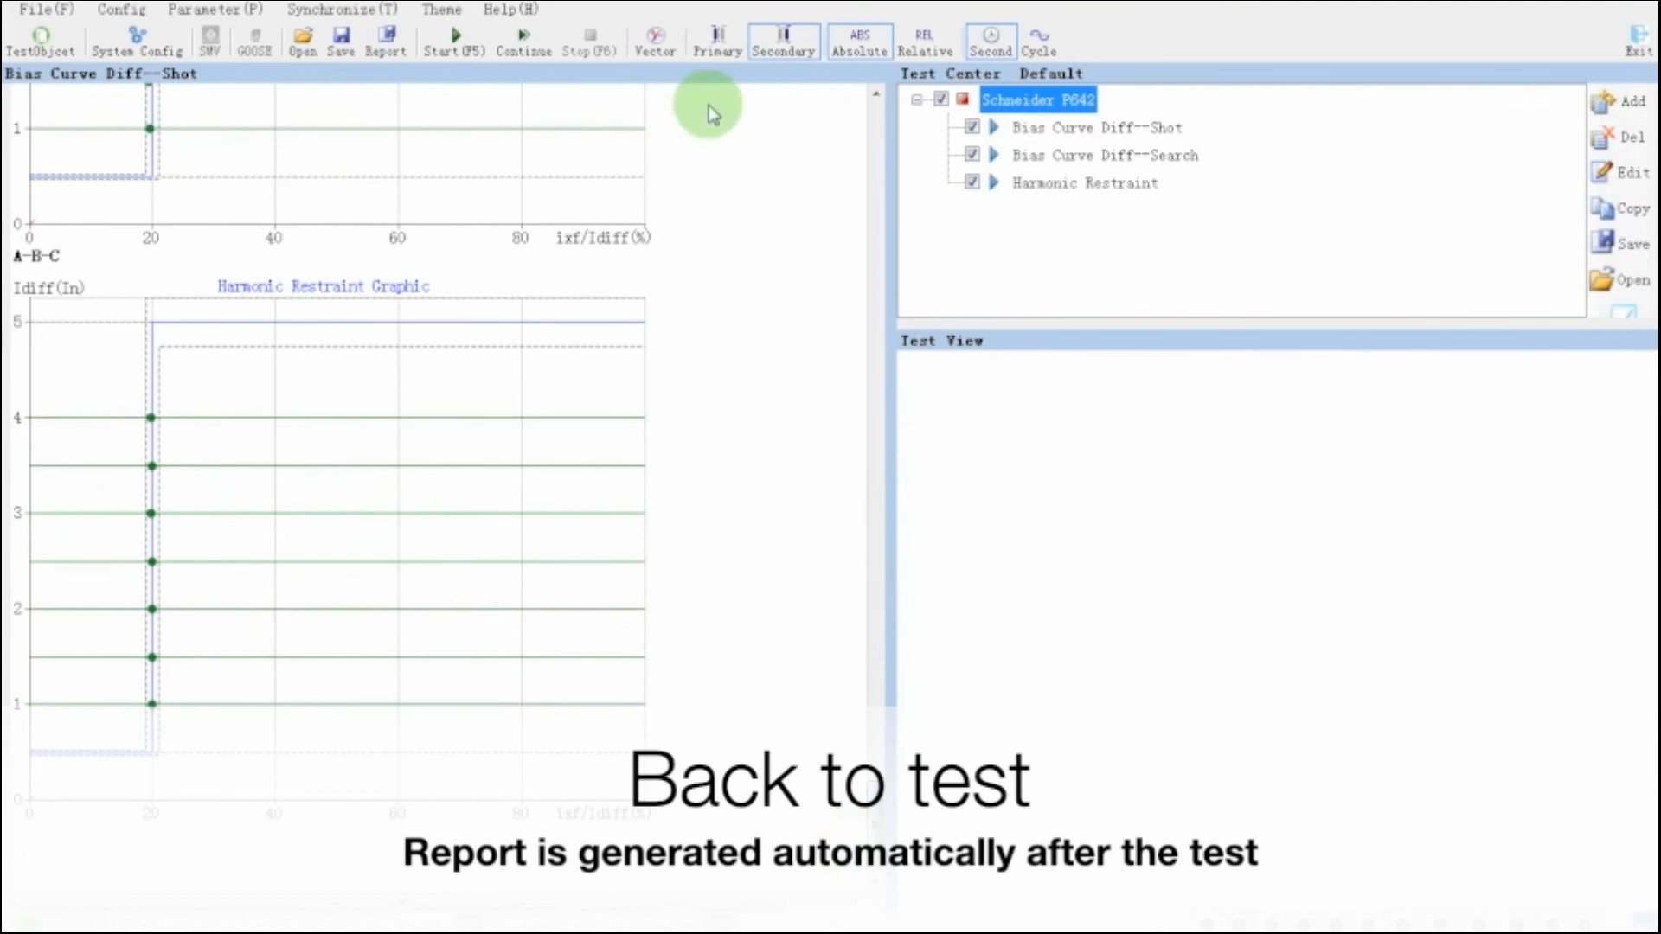
mouse_move(452, 42)
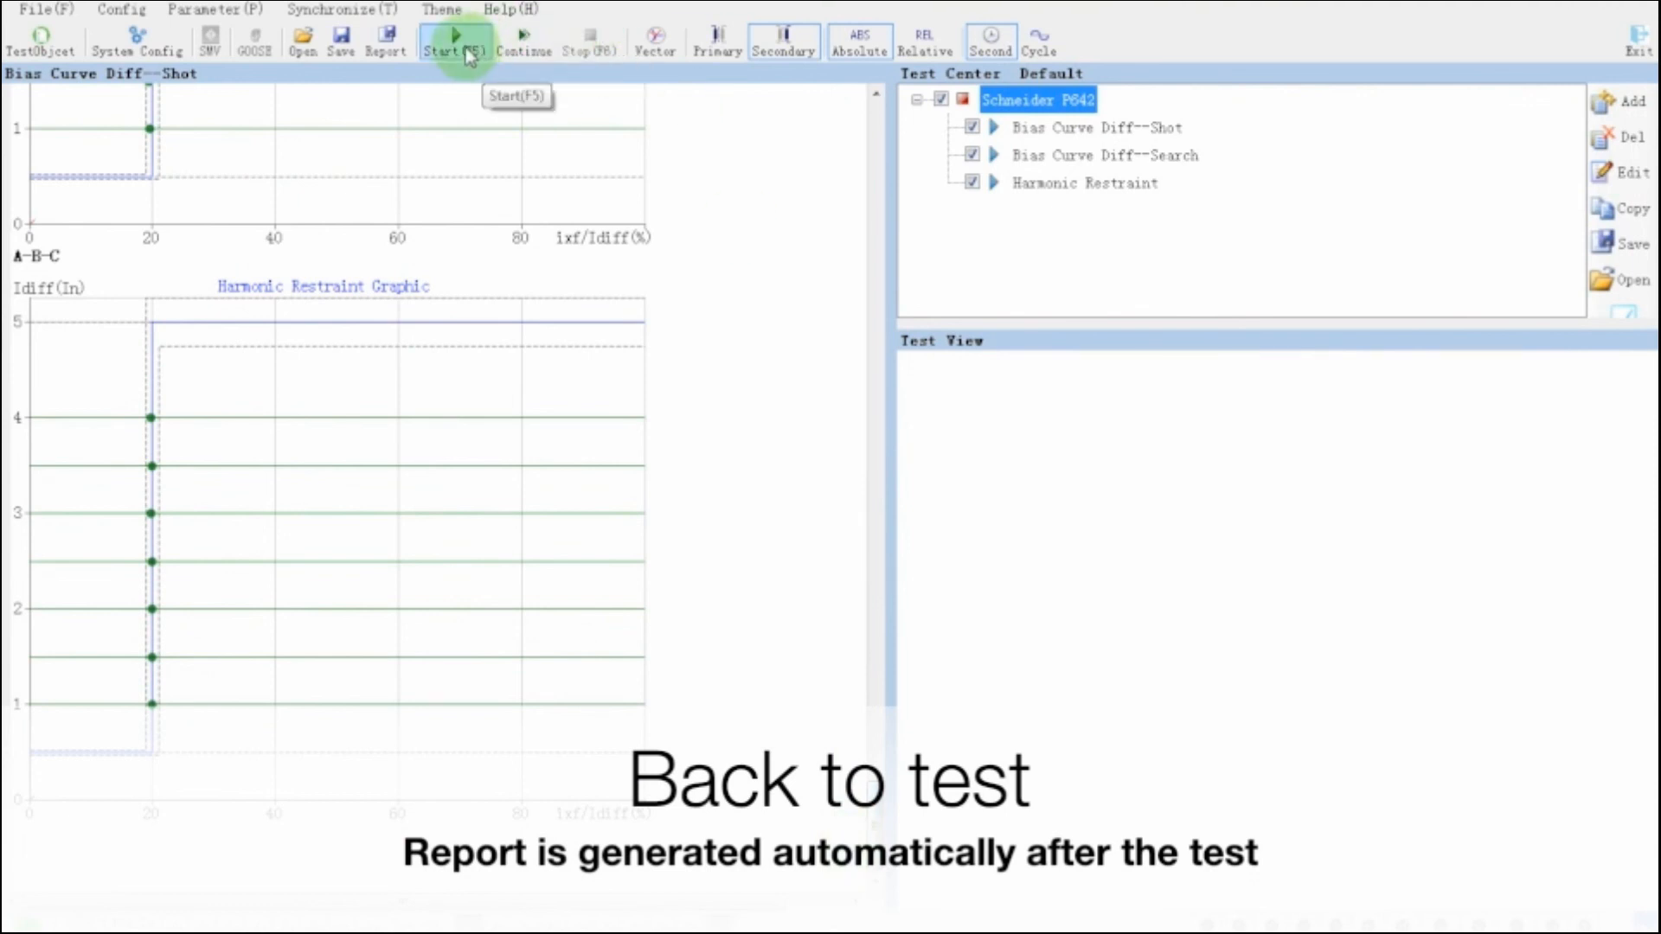